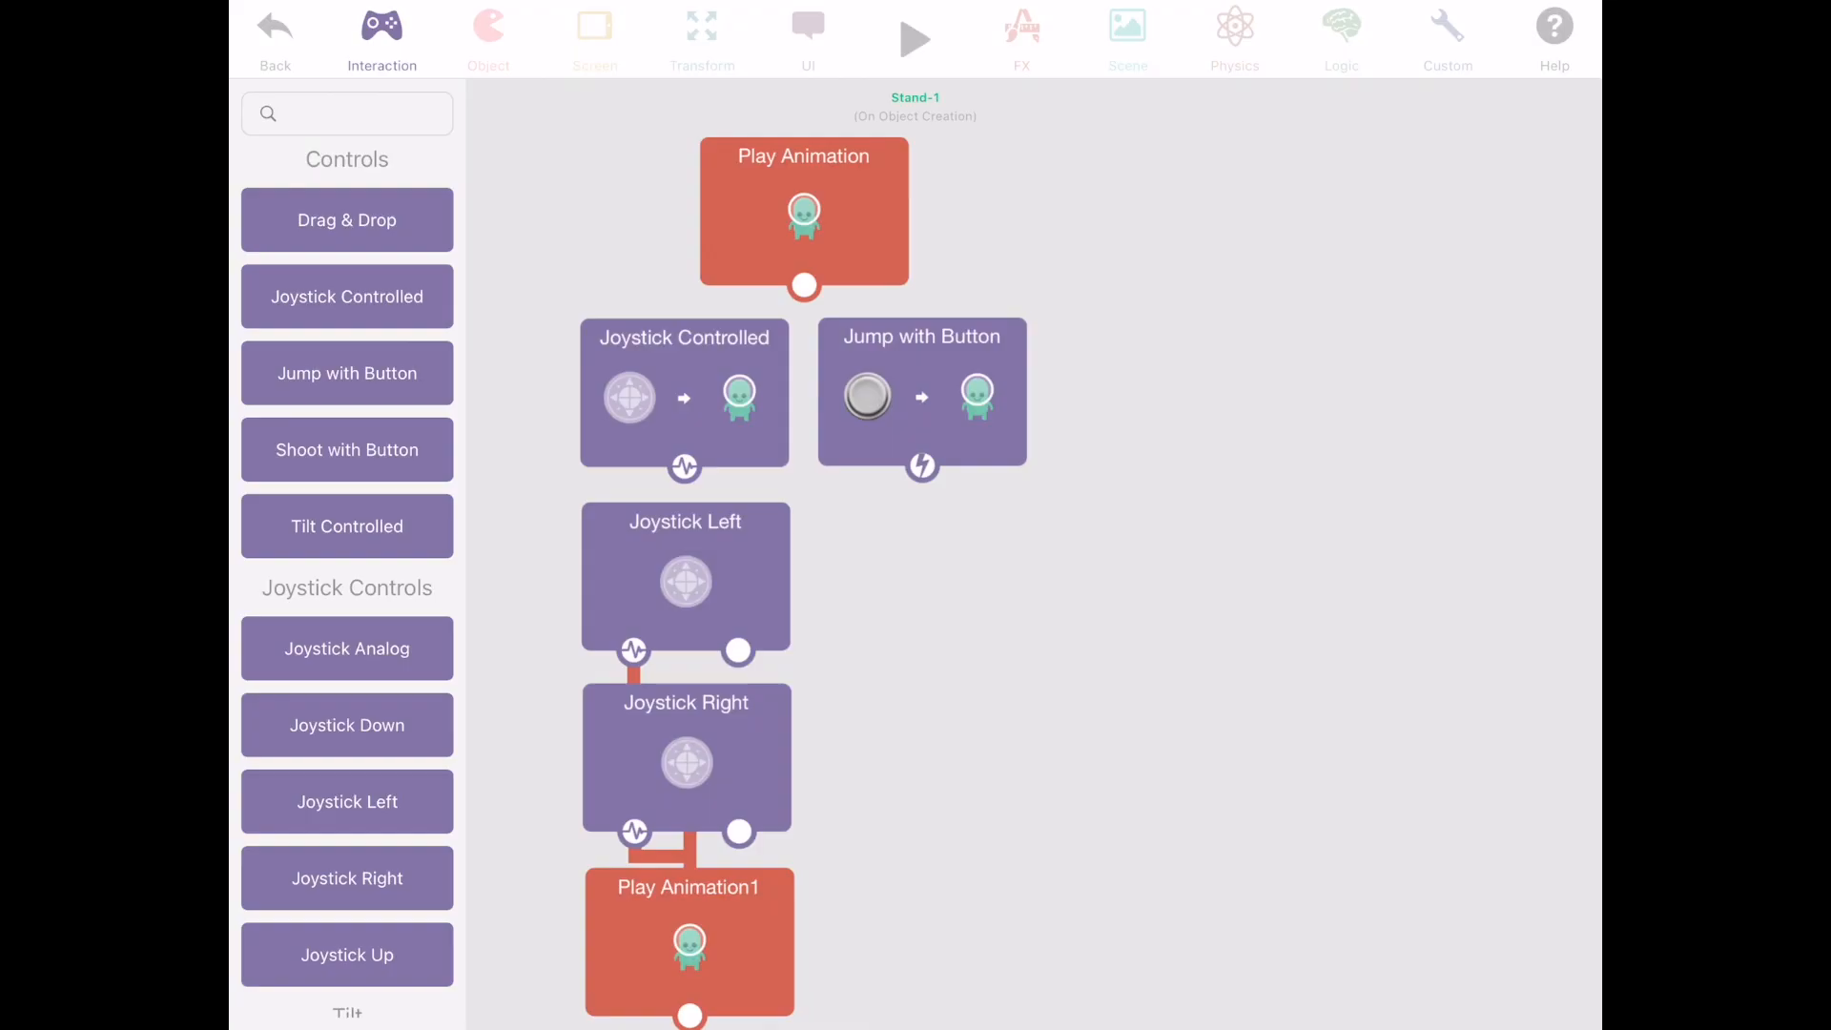
Add a player-coin Collided chain that destroys the coin and plays the laser1 sound.
left_click(488, 23)
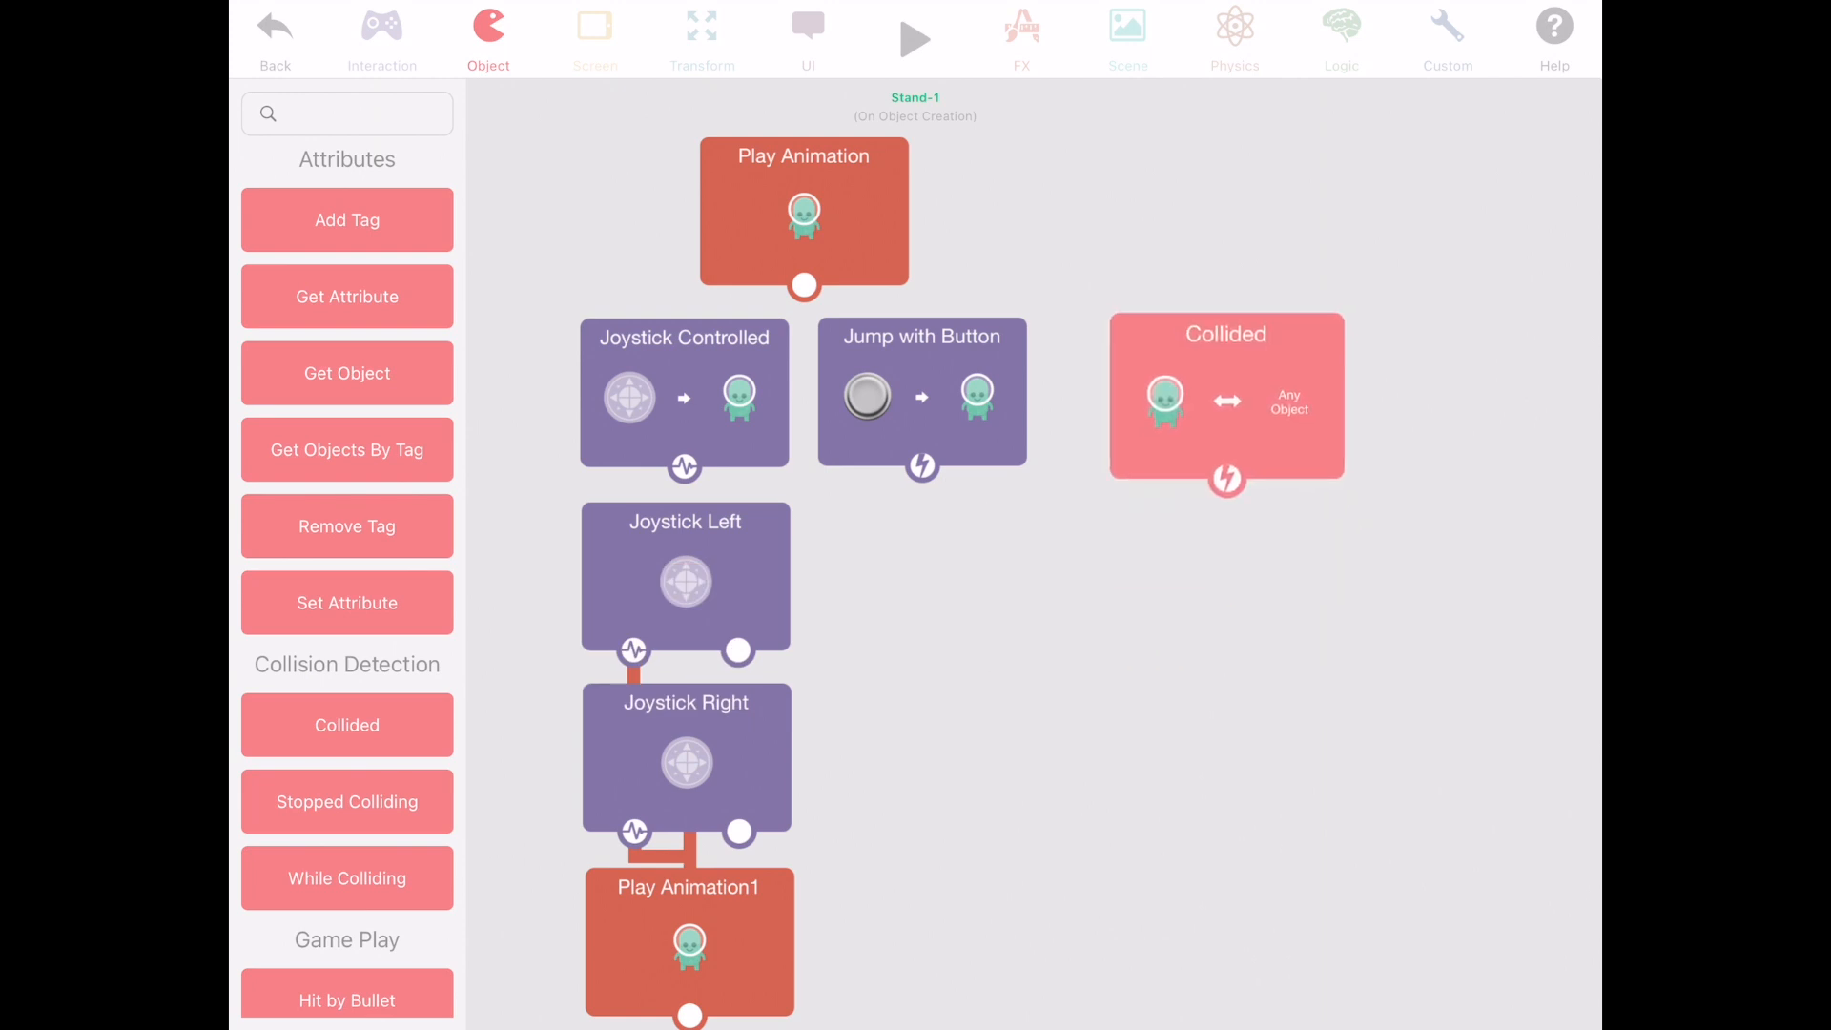
scroll("down", 3)
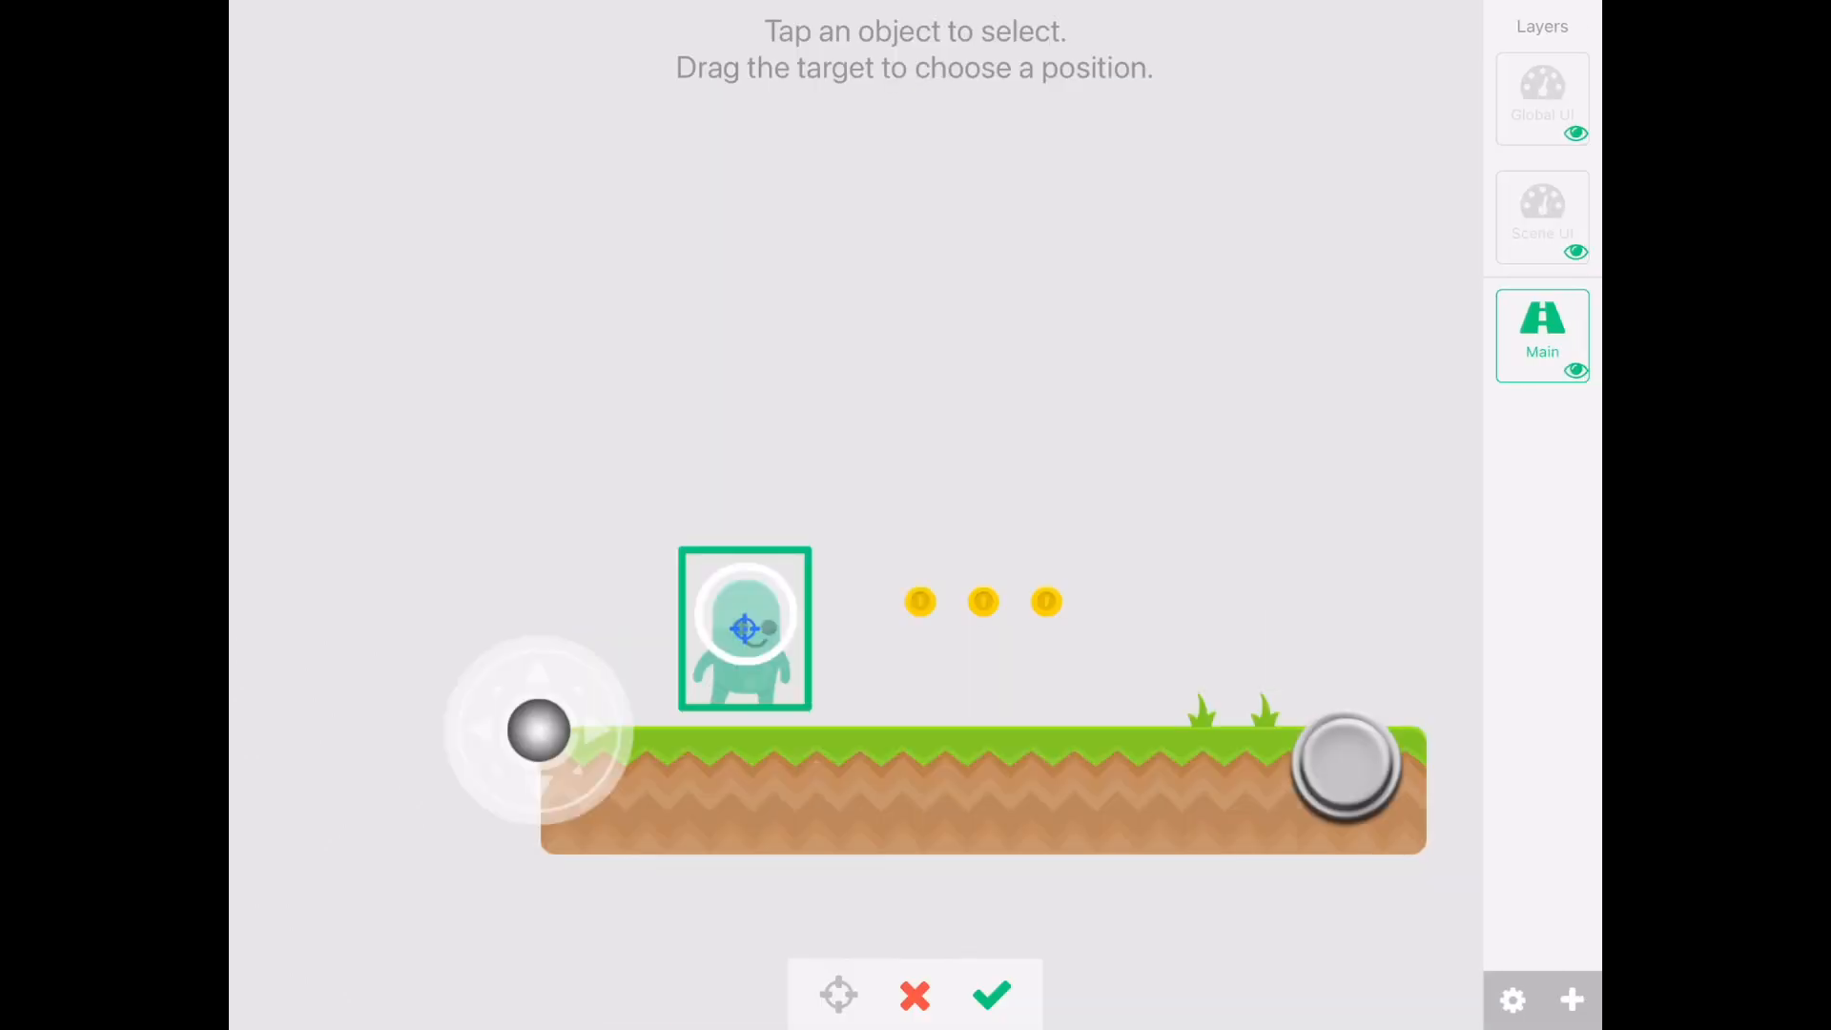
left_click(991, 993)
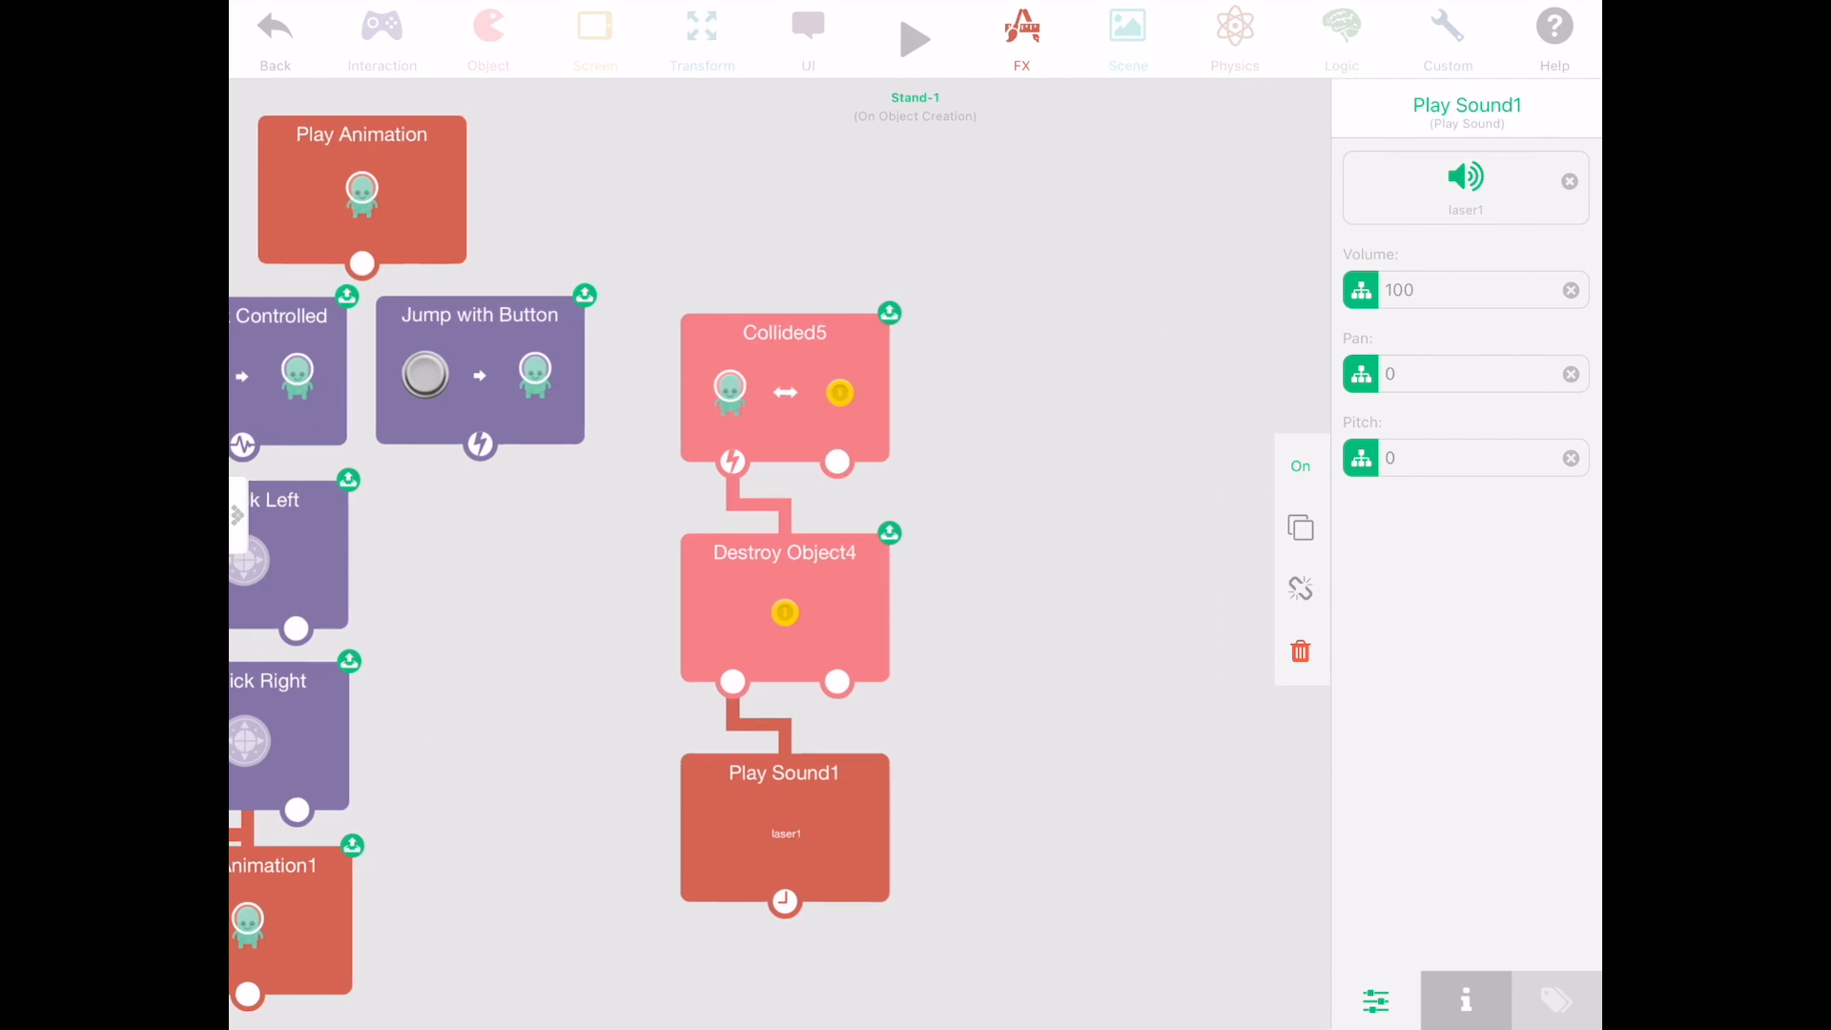
Add a second Collided6 chain targeting Coin Gold-13 and return to the scene.
left_click(488, 25)
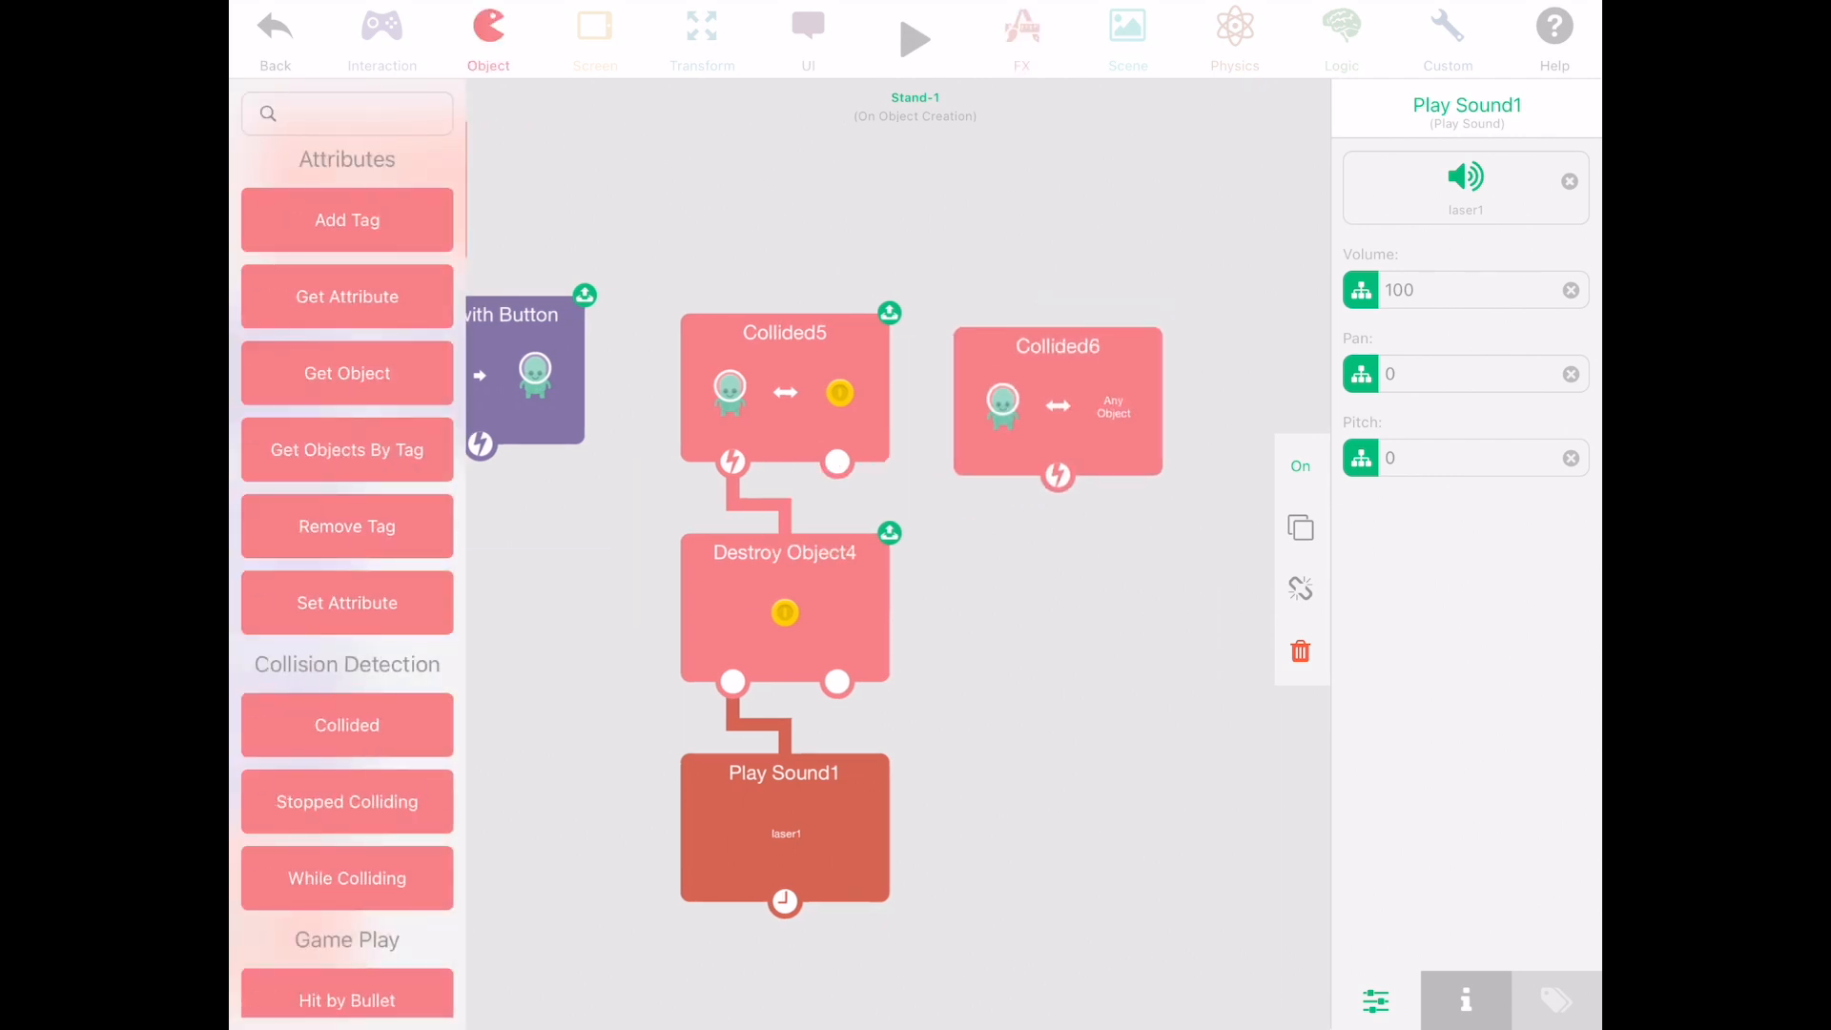
scroll("down", 3)
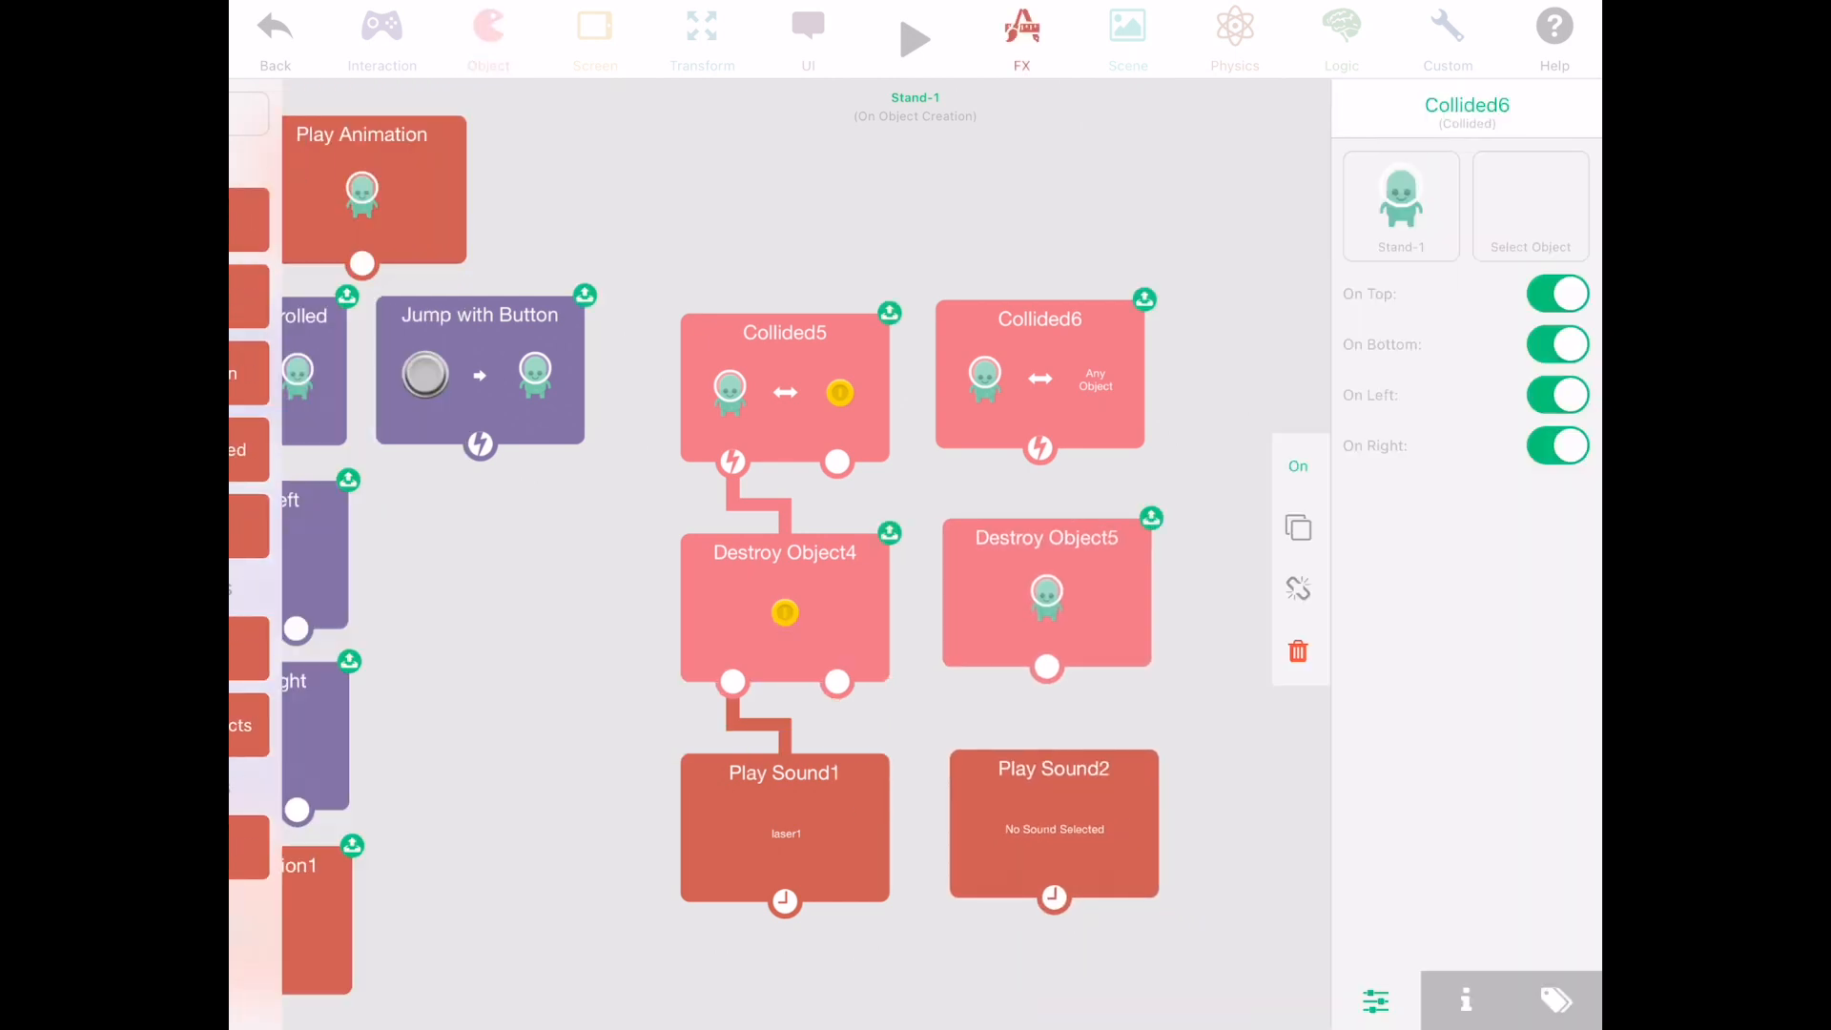
left_click(1529, 204)
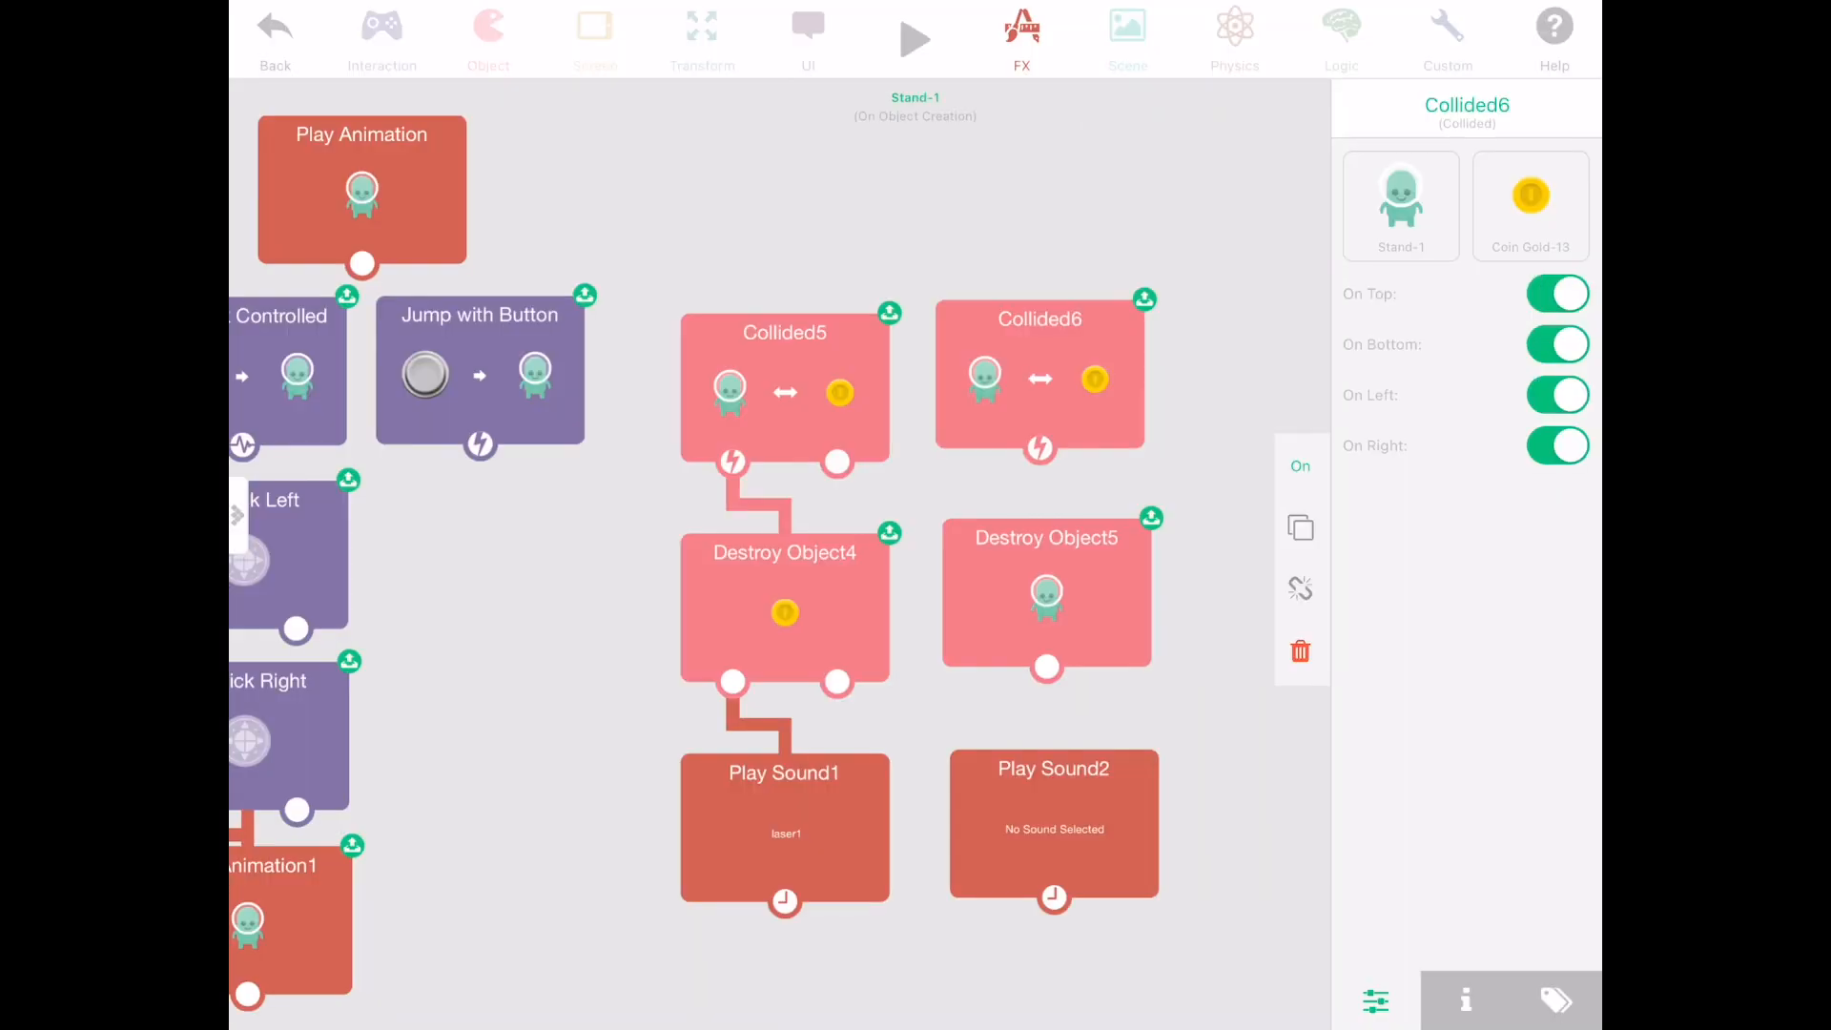
left_click(1047, 589)
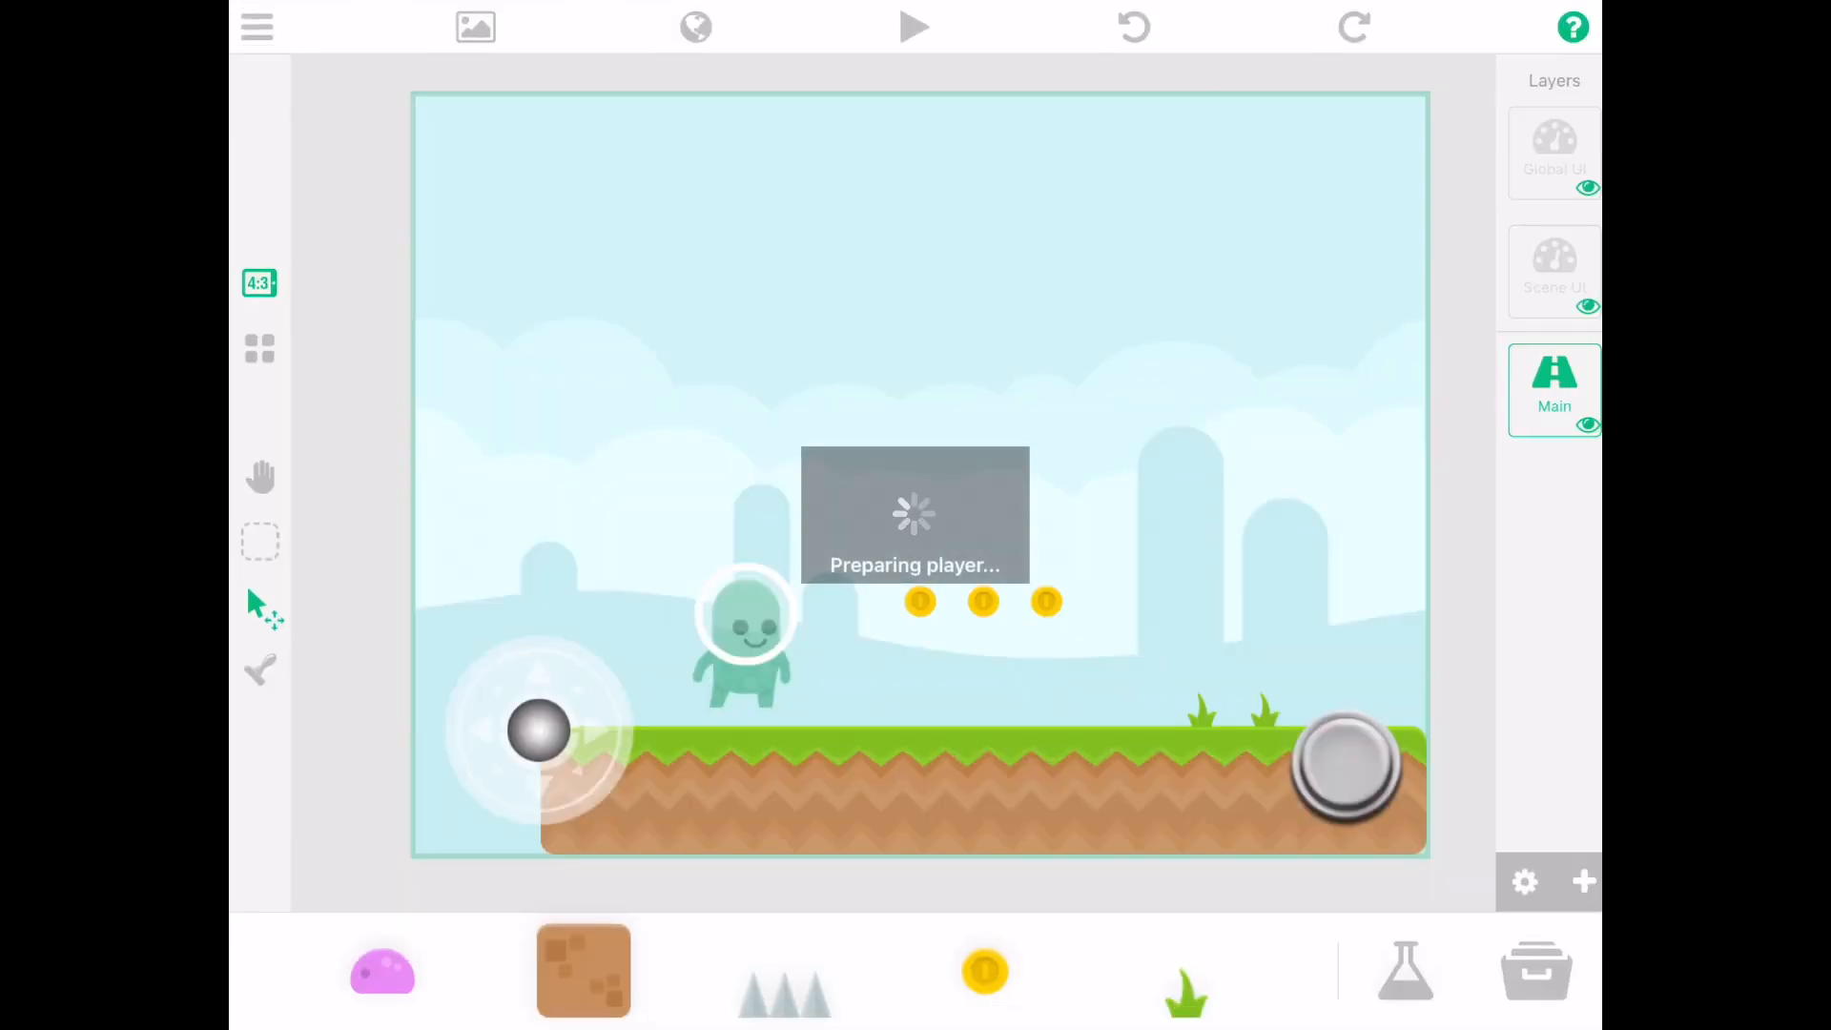
Make the grass tufts a Passable Platform and walk the player through them in a test run.
left_click(914, 25)
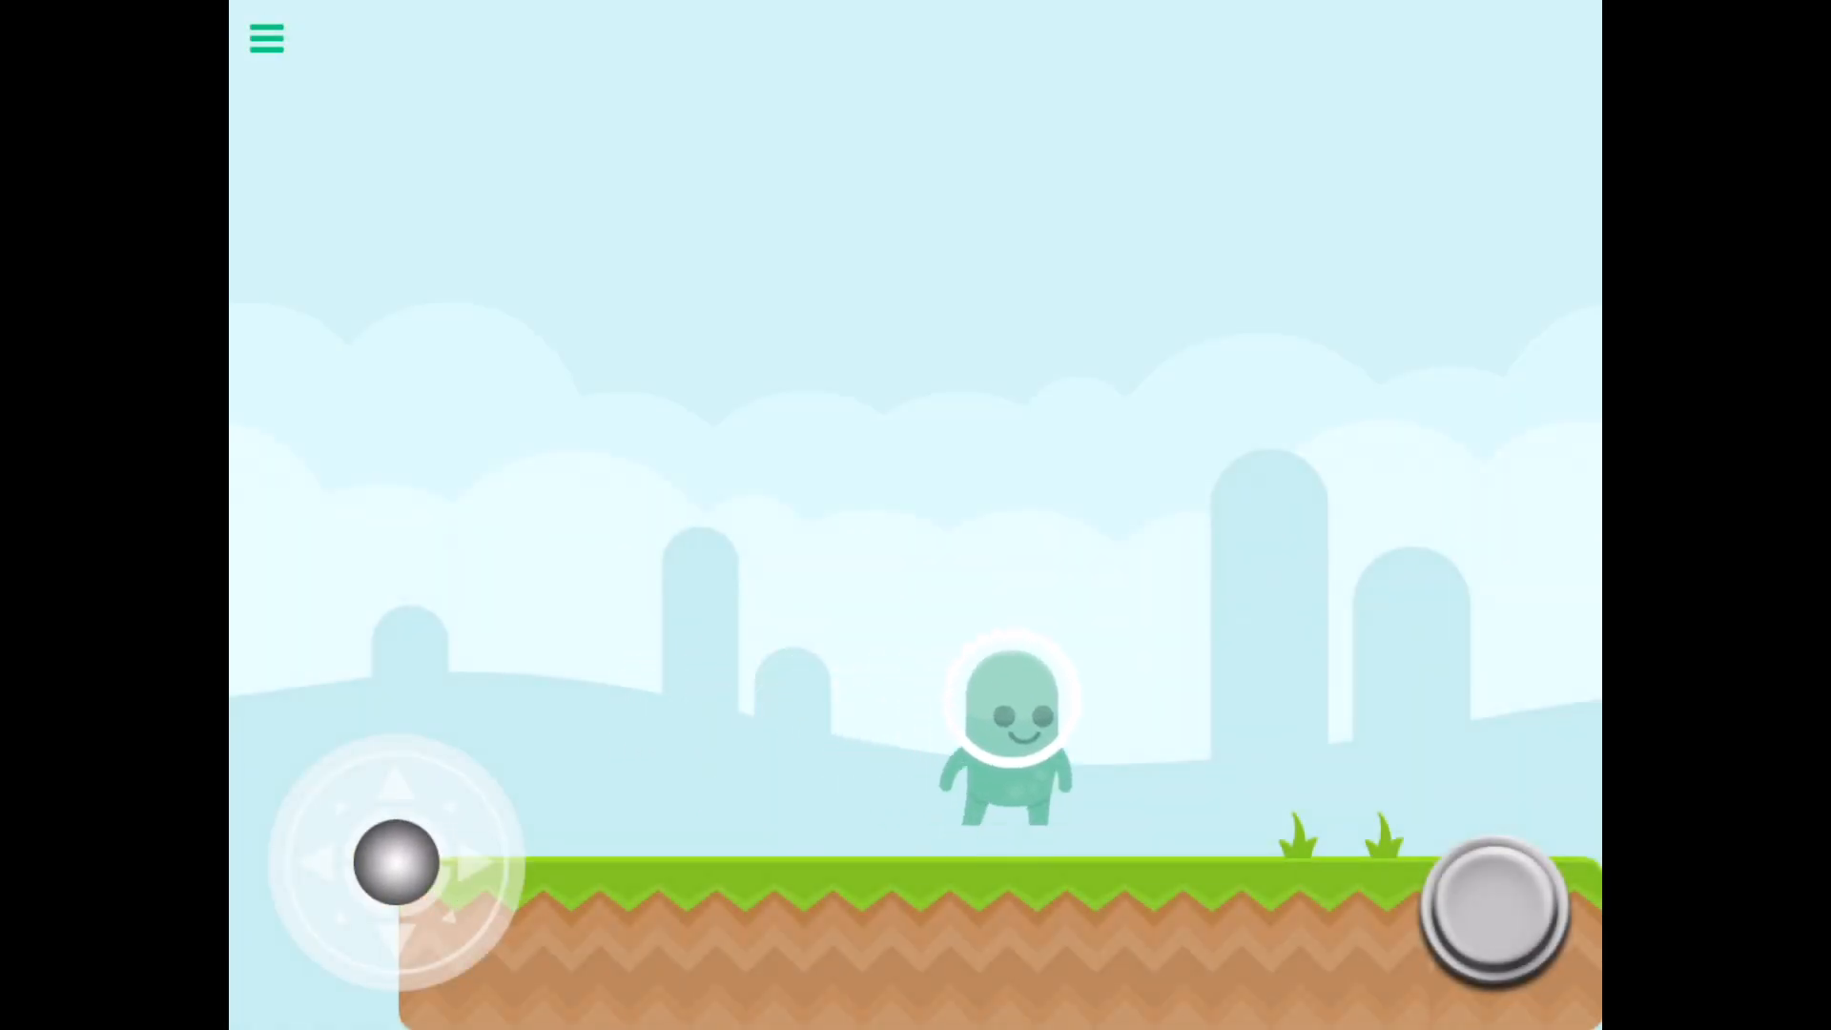
left_click(265, 38)
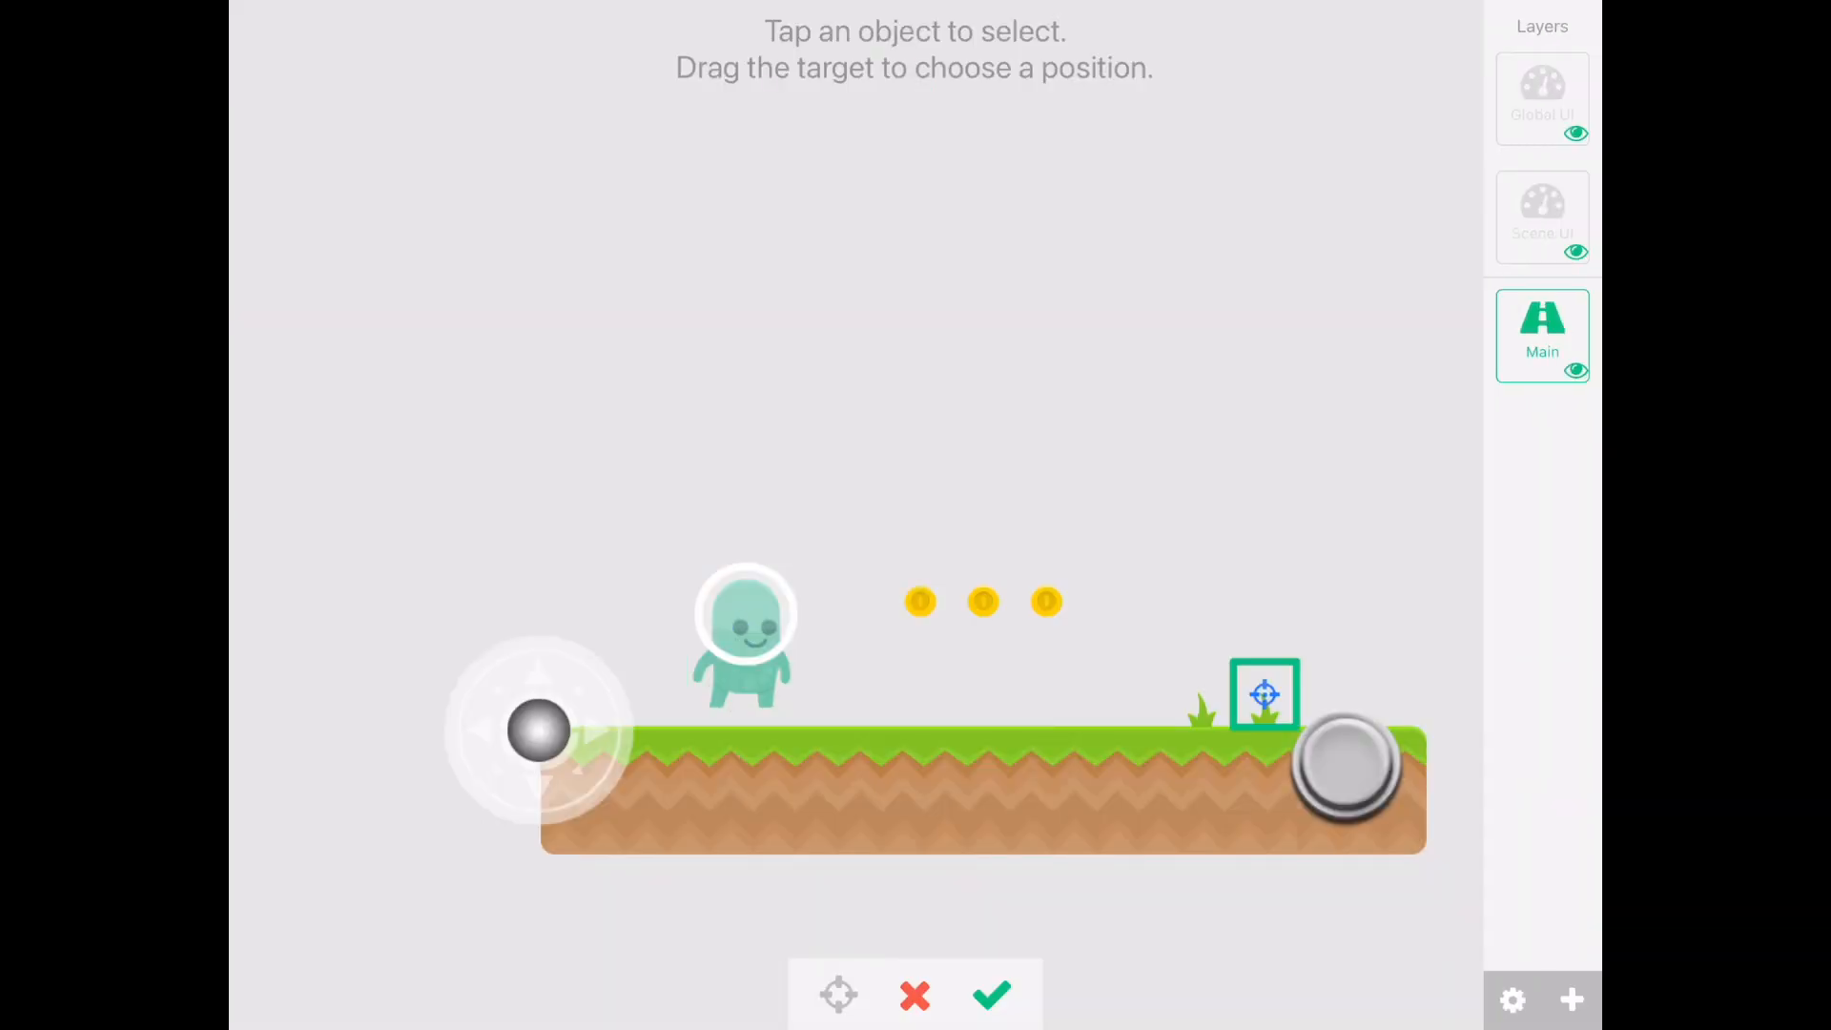
left_click(990, 995)
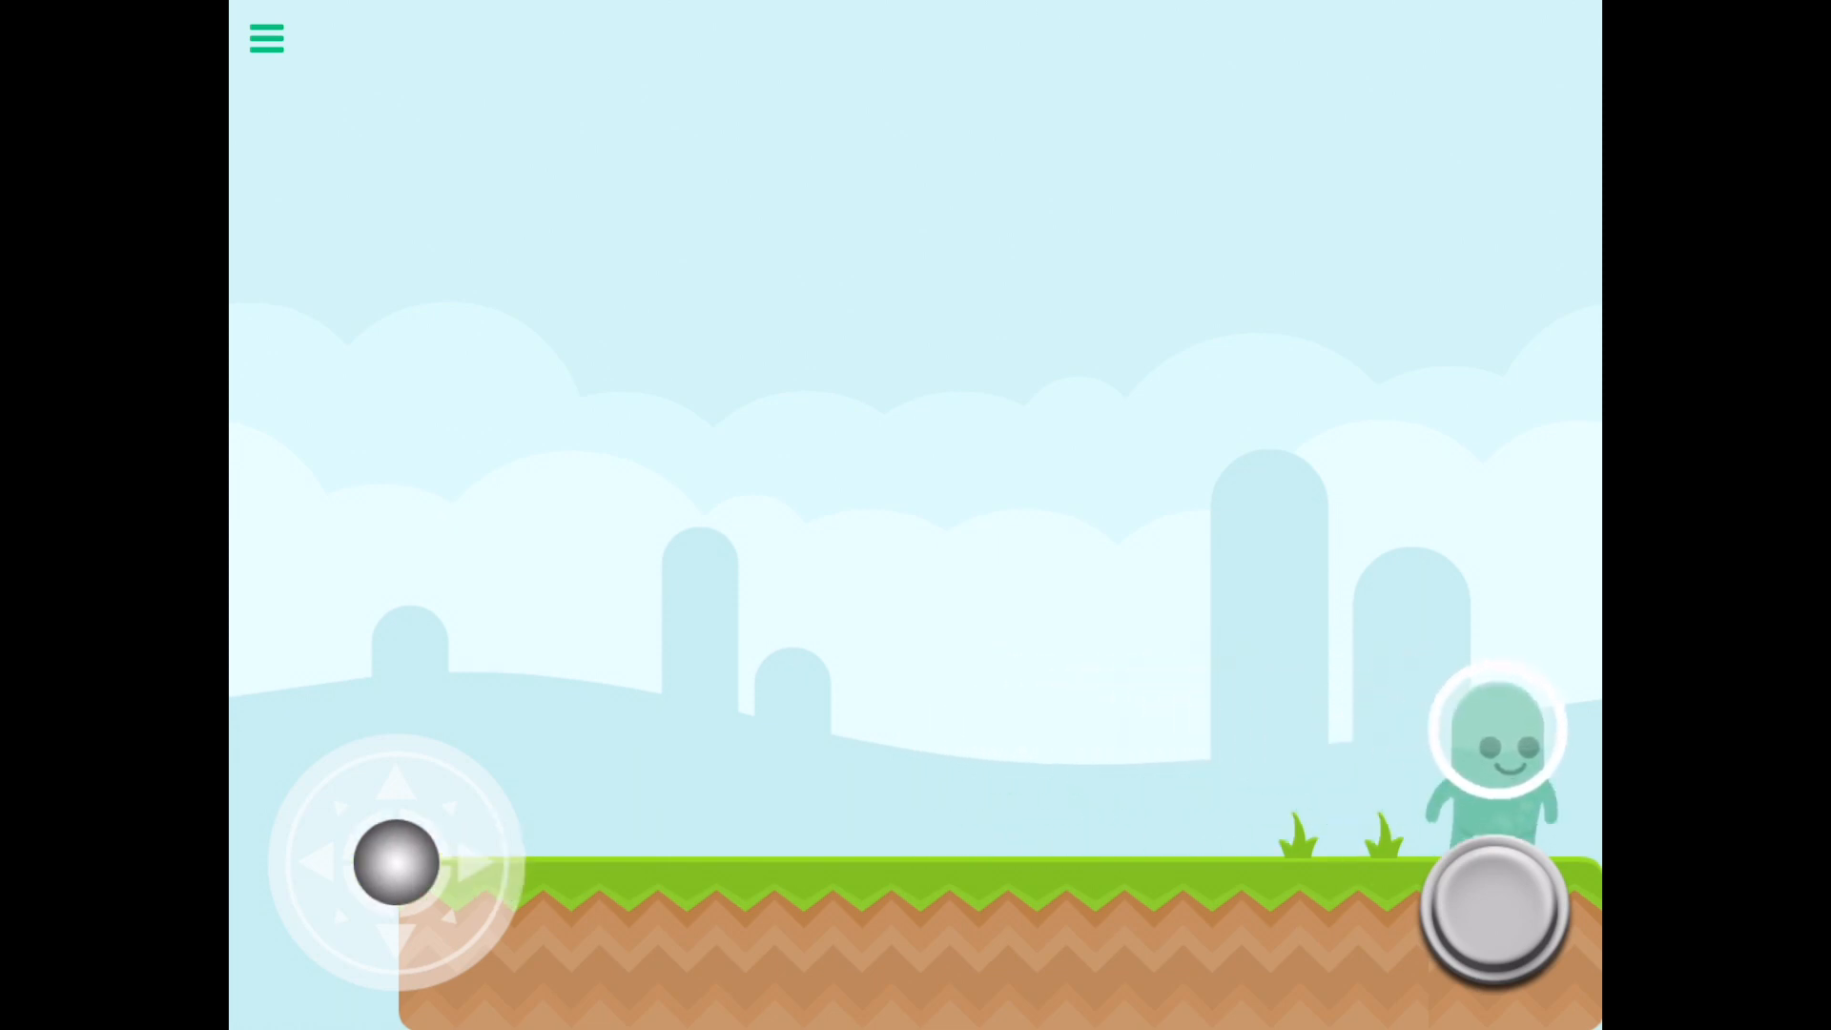
left_click(265, 39)
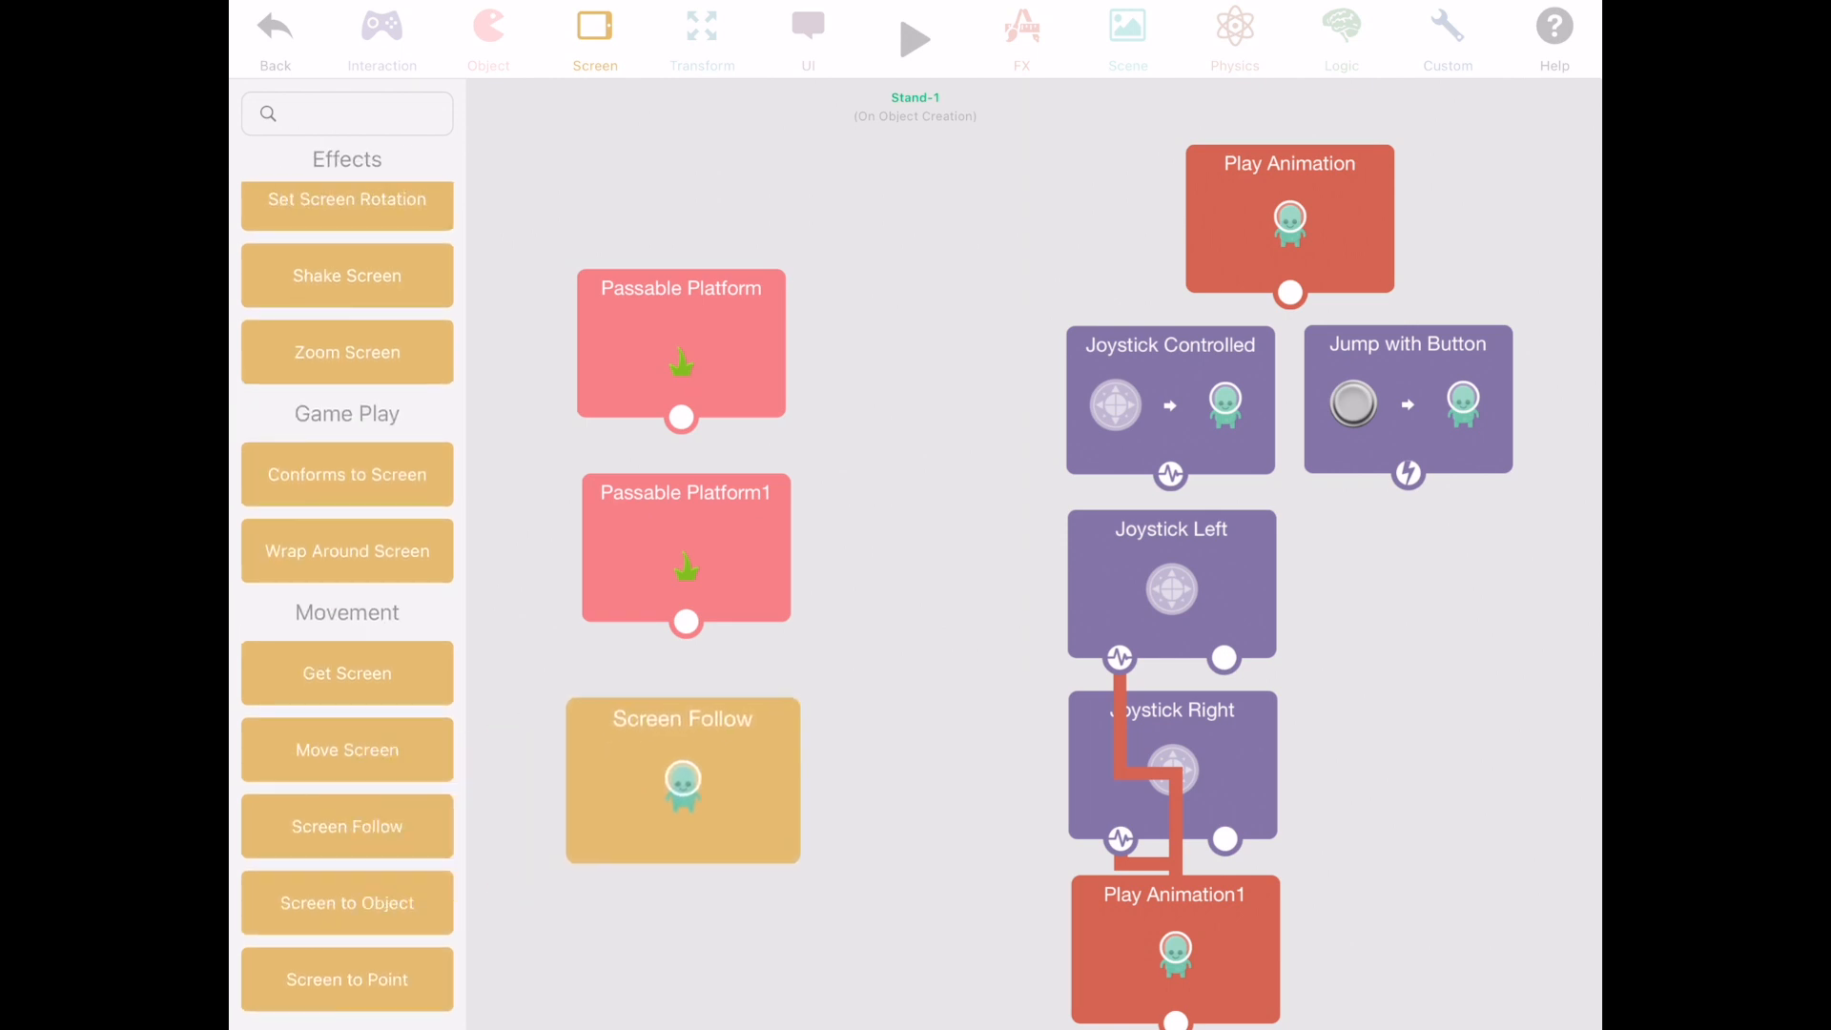
Add Screen Follow to the player and test the camera following during play.
left_click(913, 38)
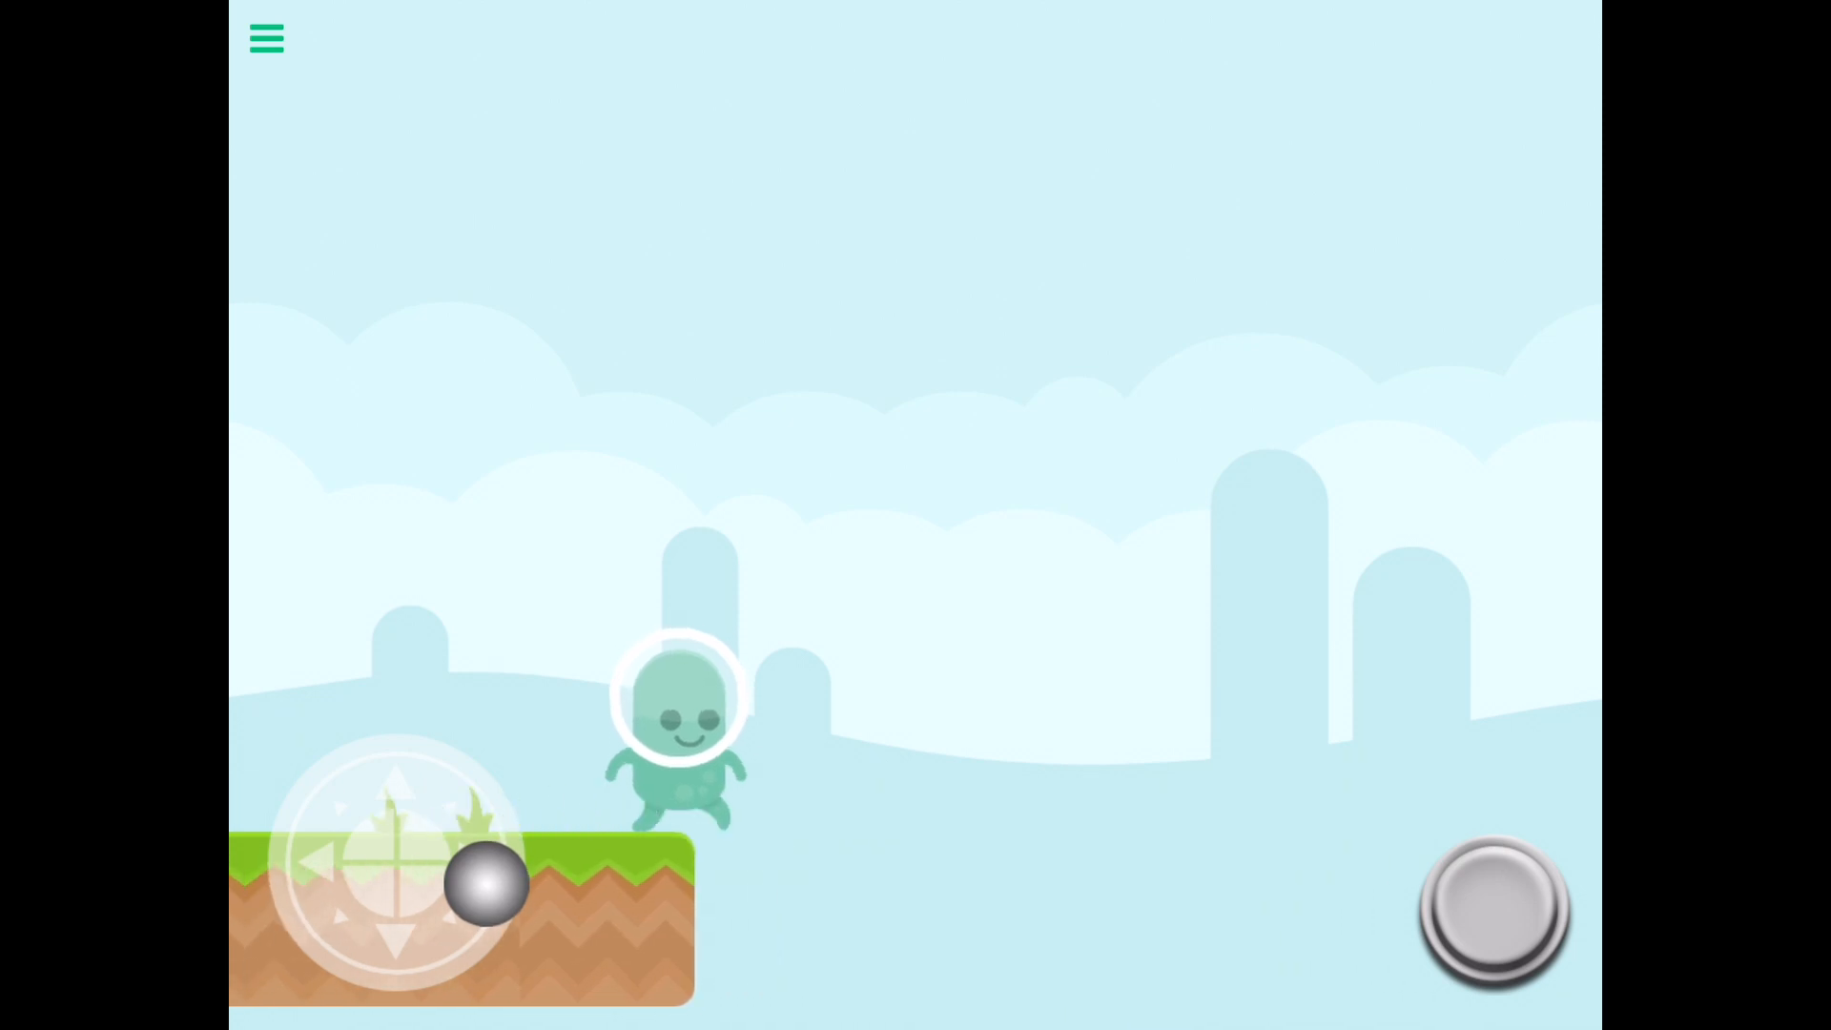
left_click(265, 38)
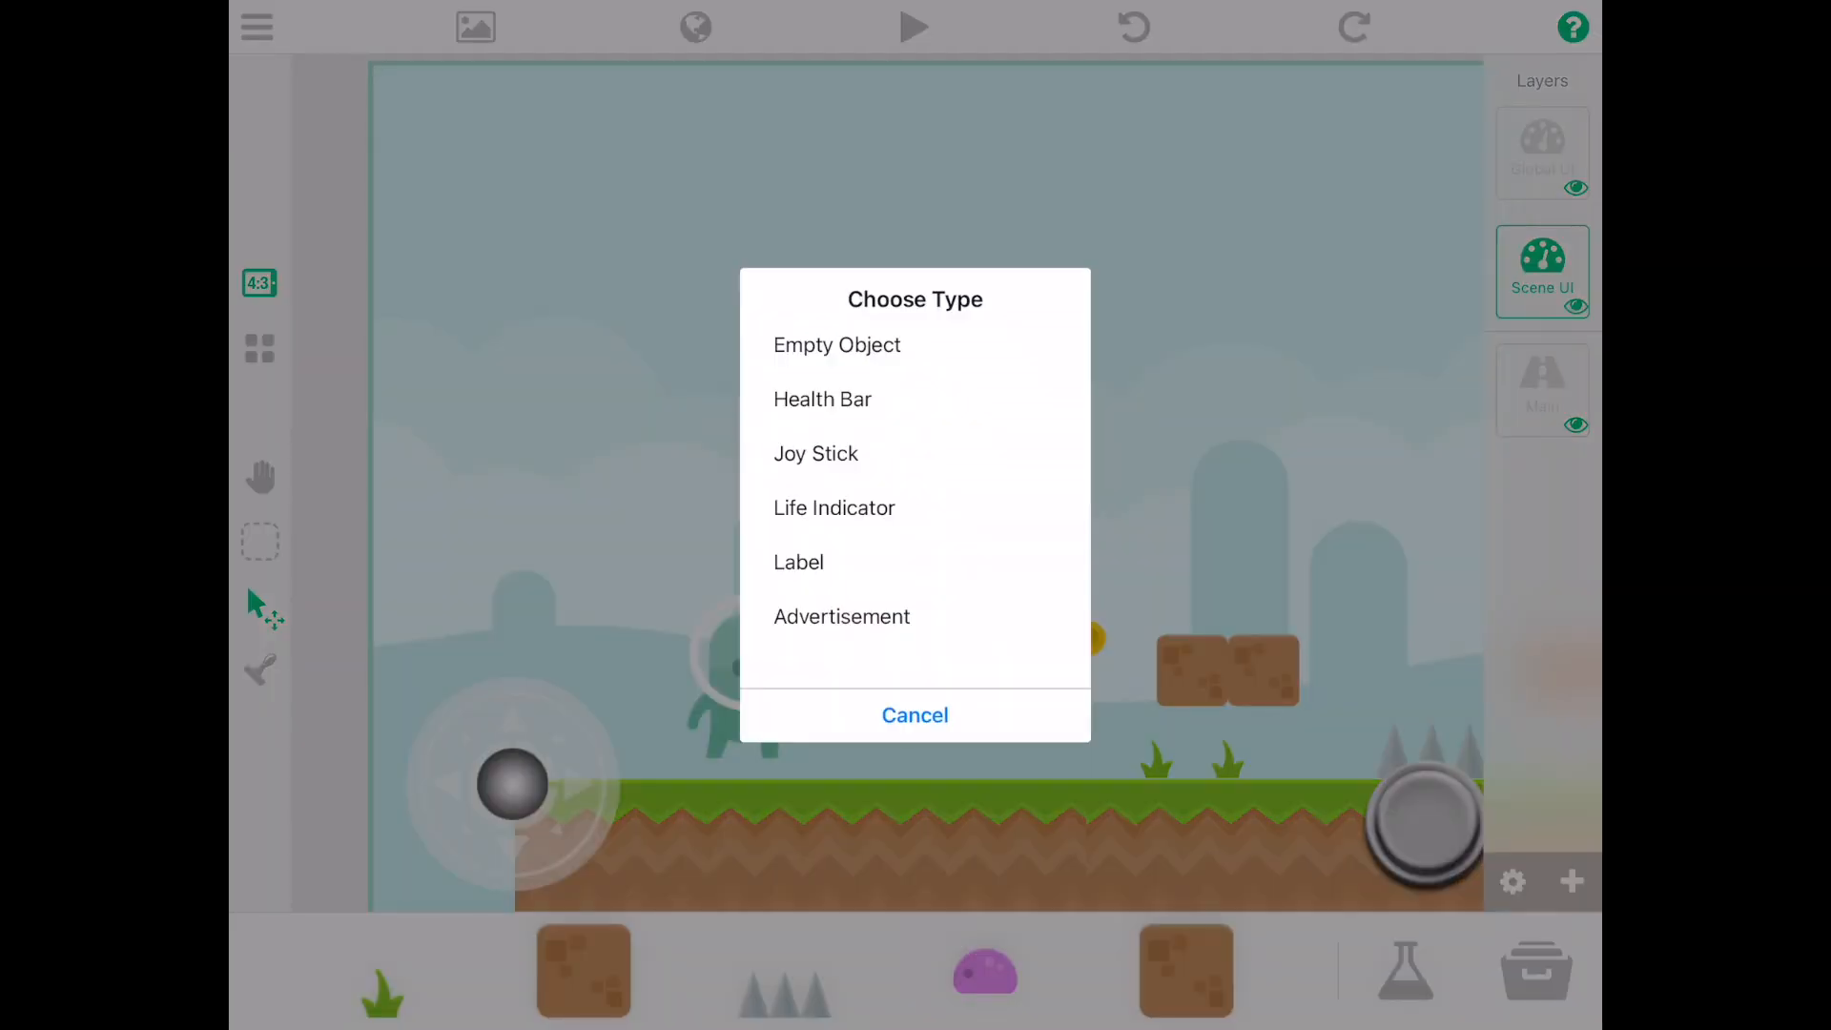
Add a Label reading 'Score' beside the Life Indicator, reshape it, and test in play.
left_click(834, 507)
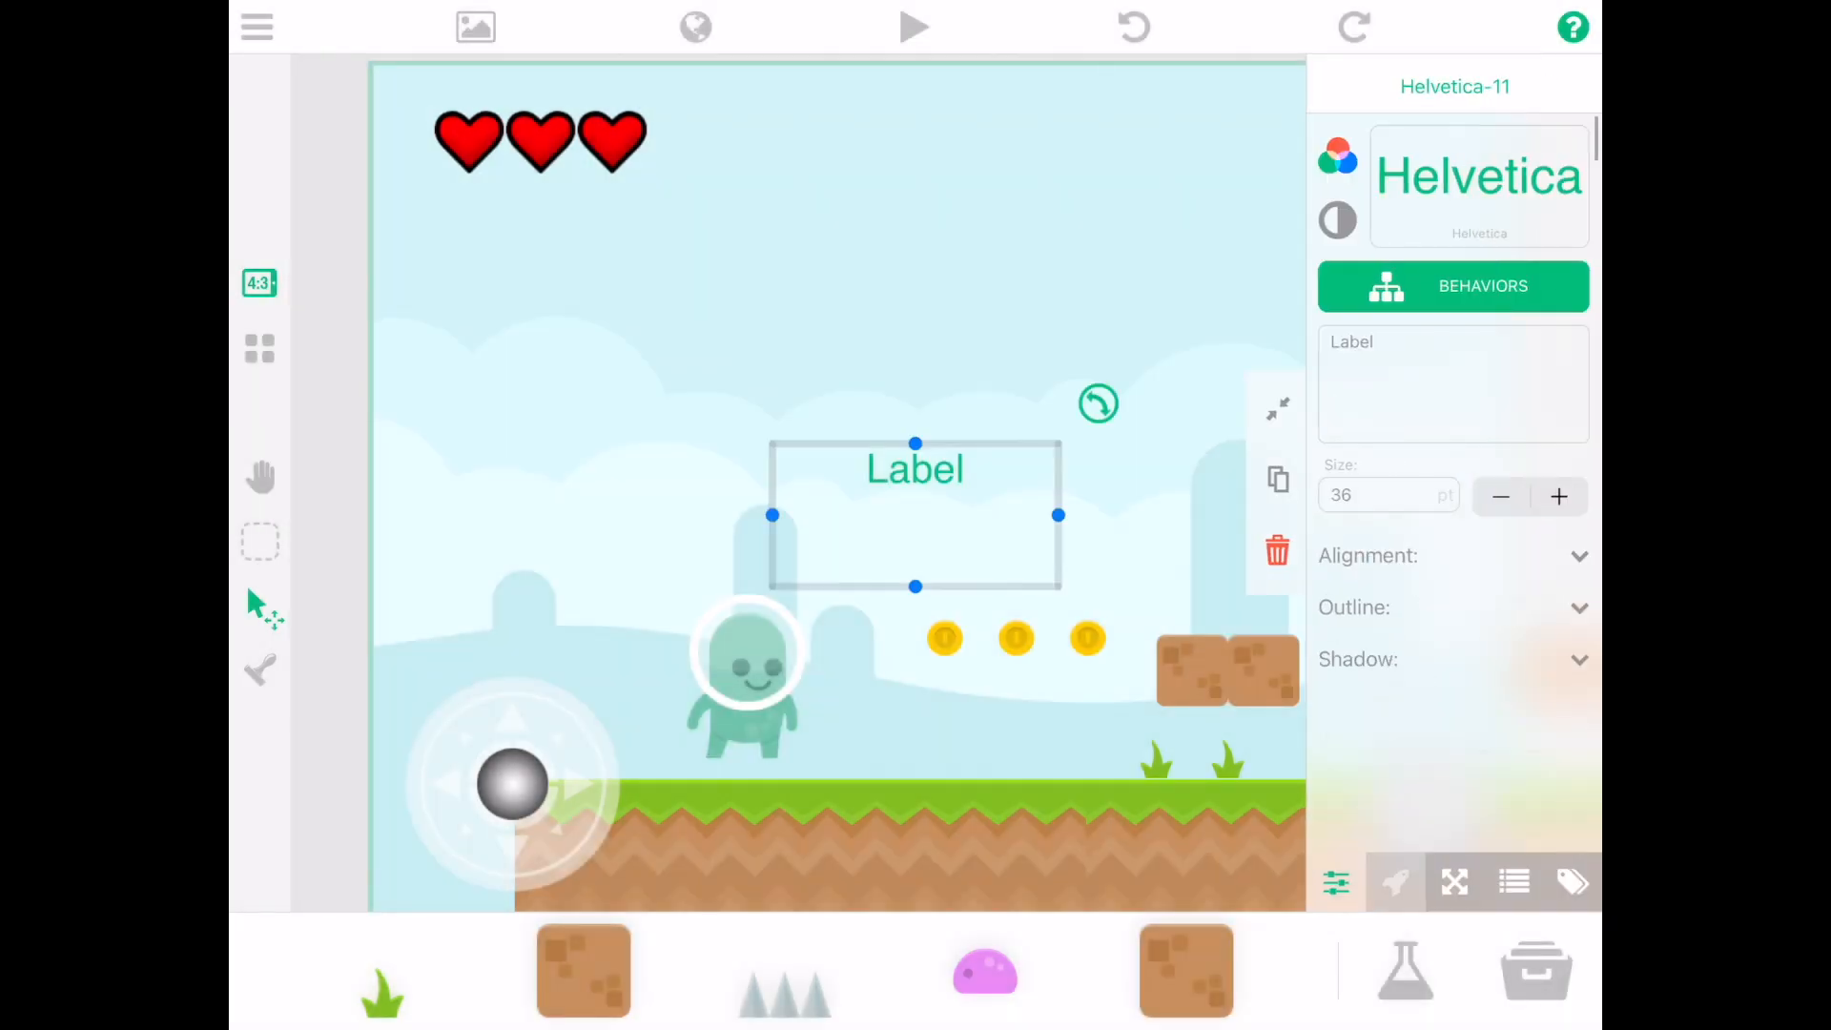
type("Score")
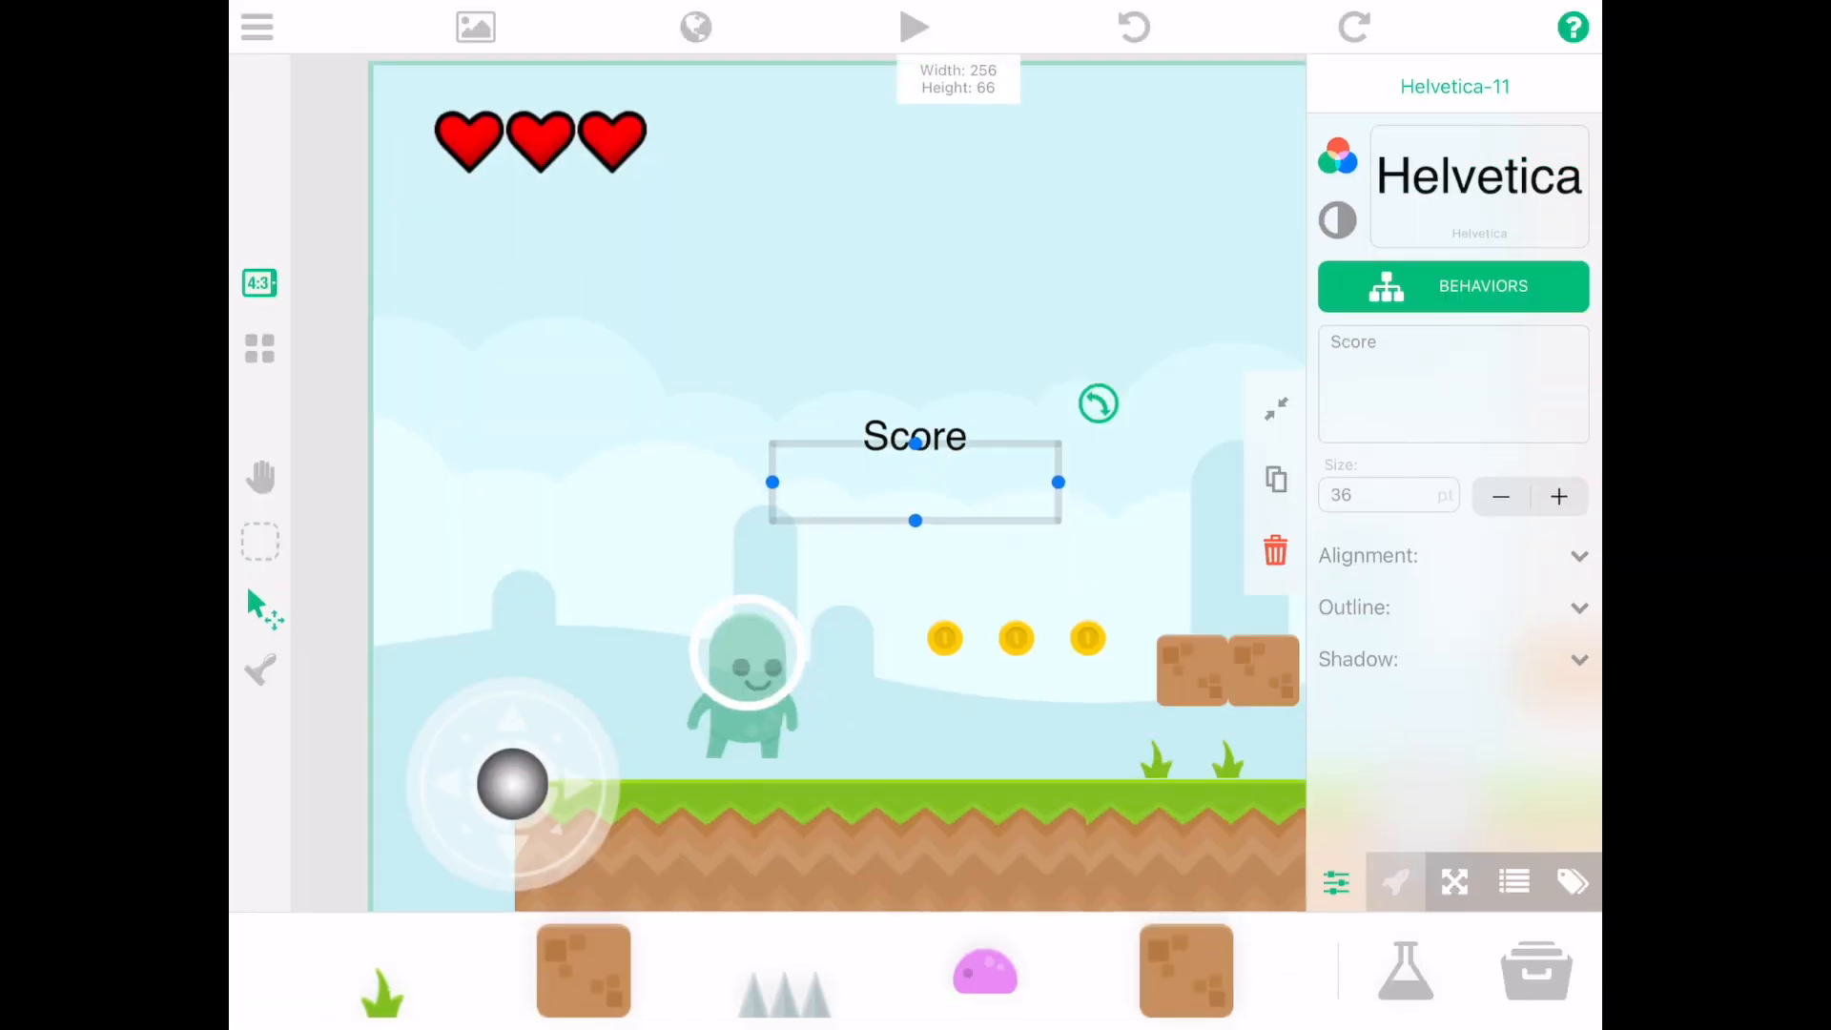
left_click_drag(914, 482, 787, 134)
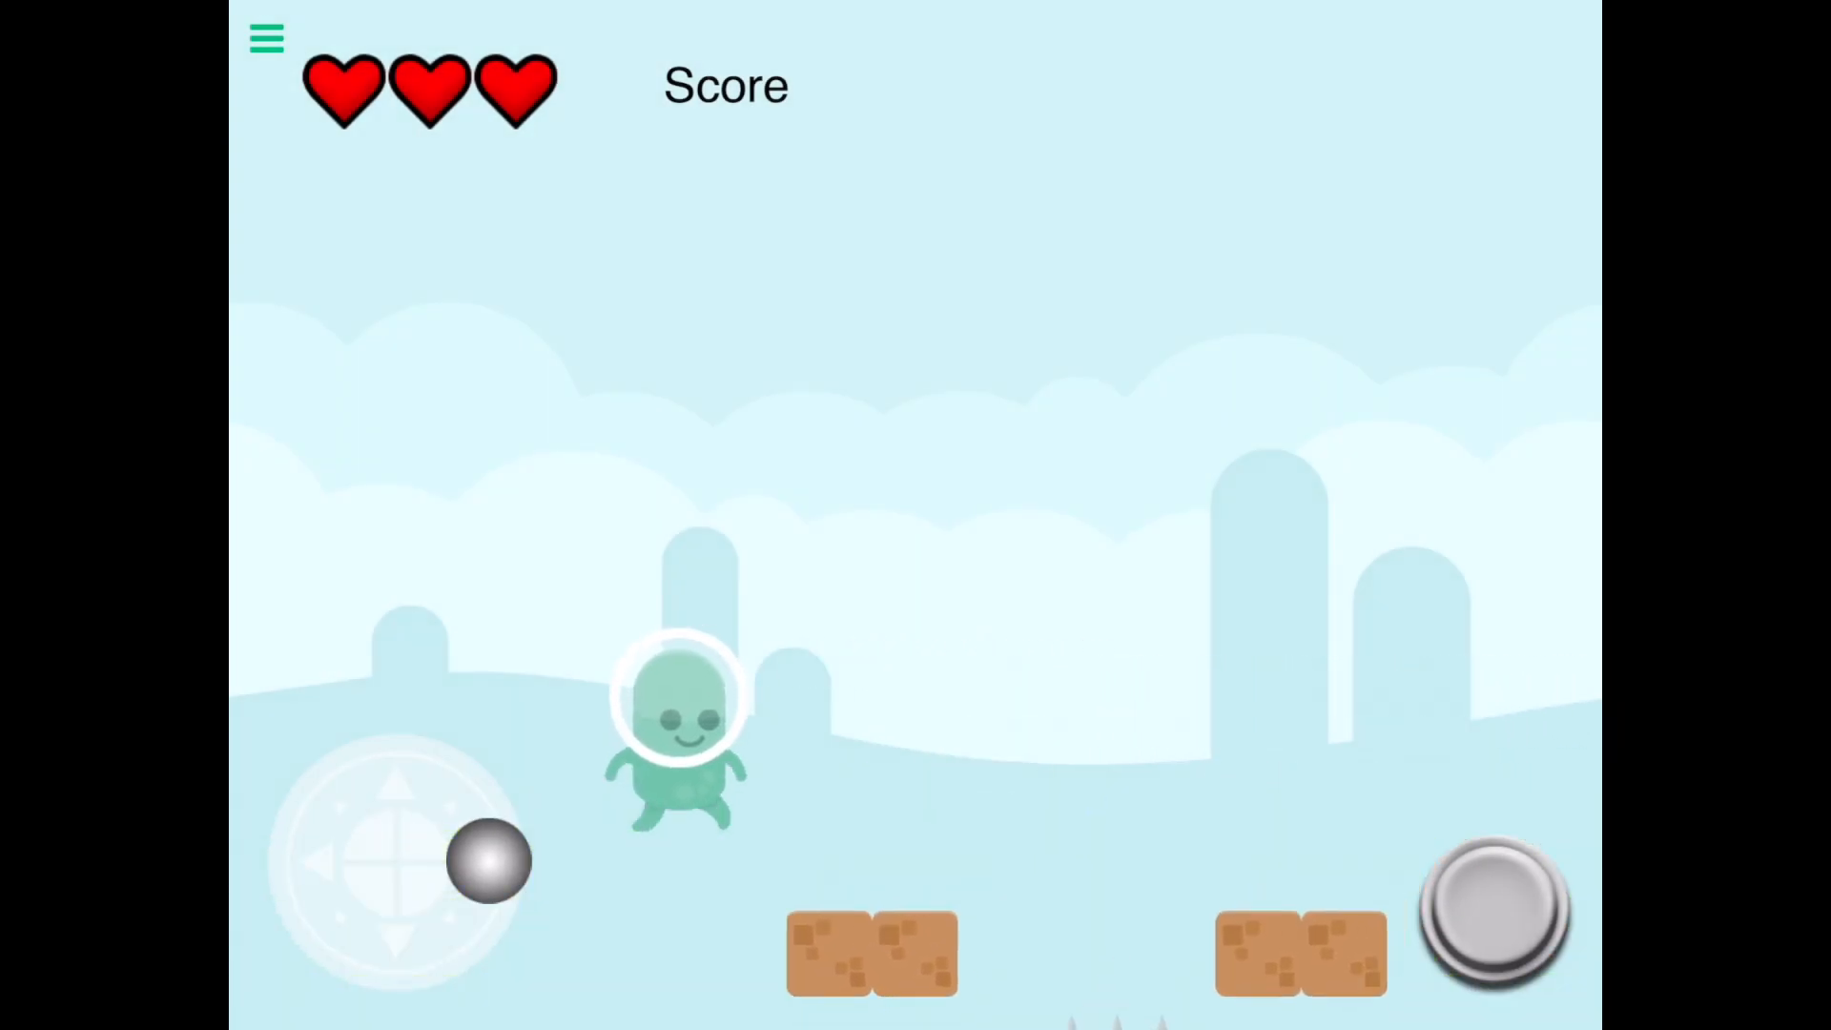
left_click(265, 38)
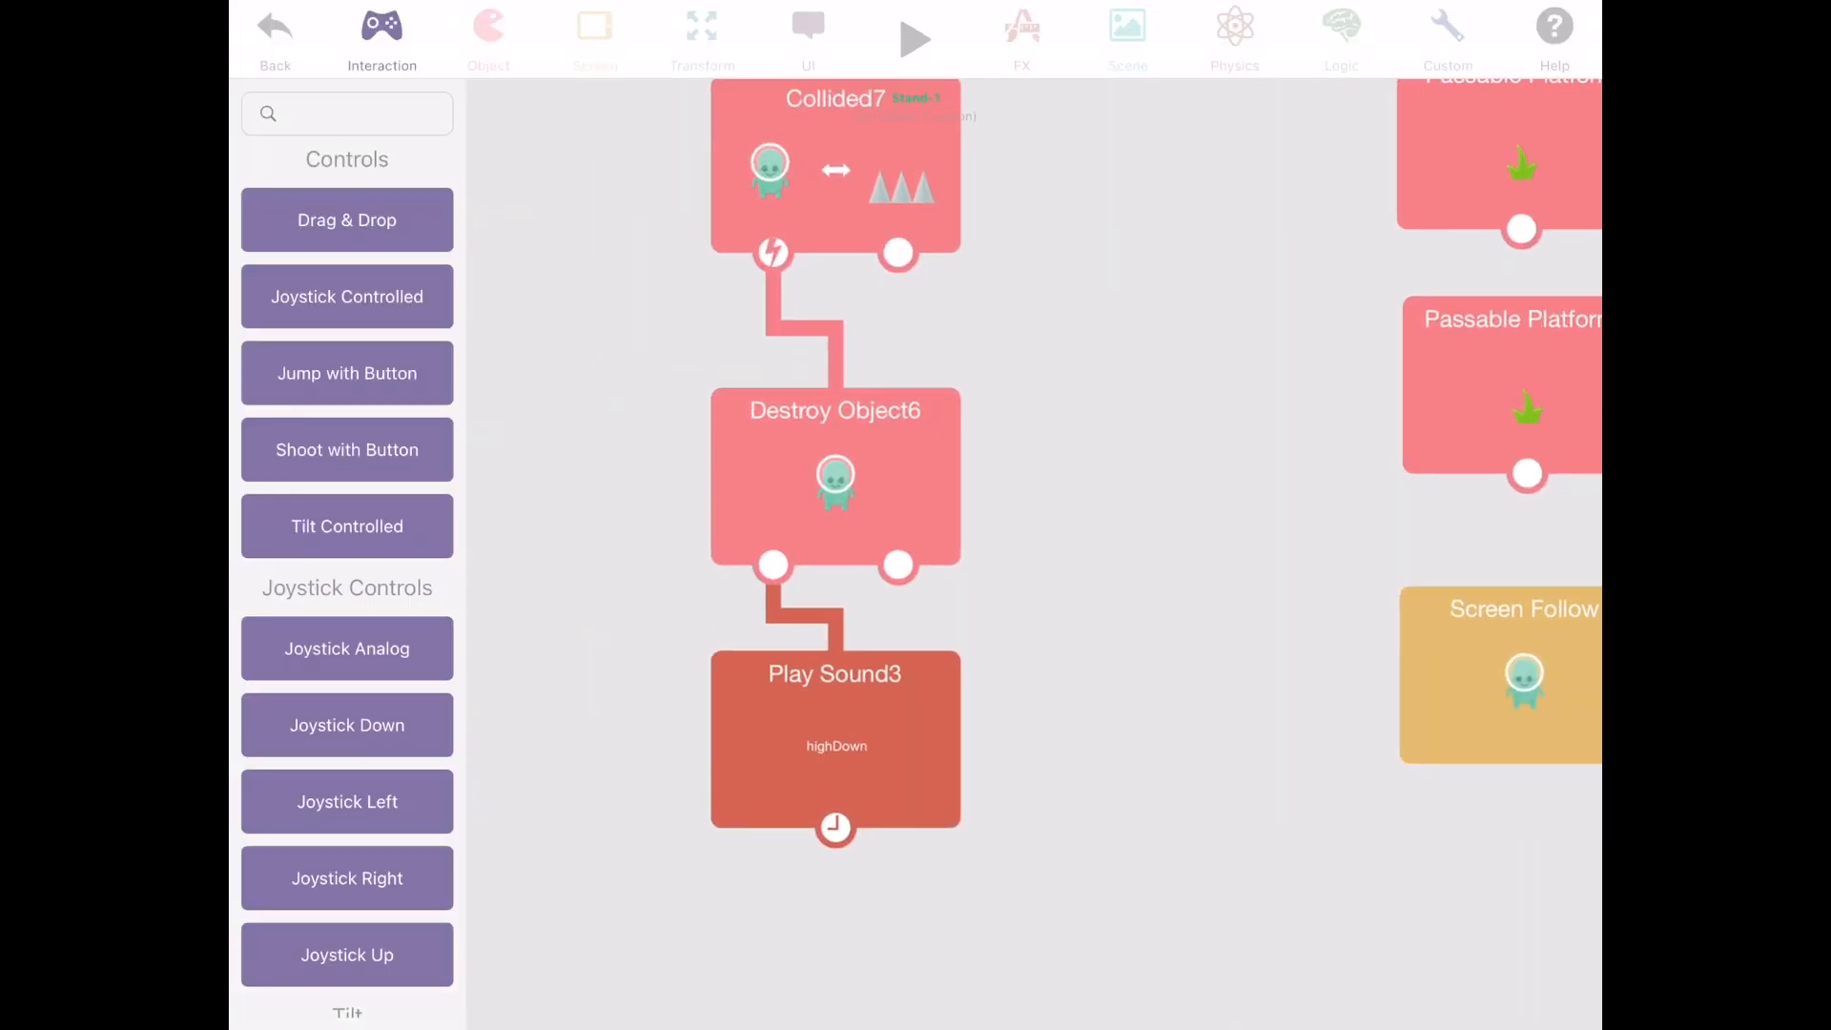
Add to Life Indicator -1 (max 3) after the spike collision's highDown sound, then test it.
left_click(809, 28)
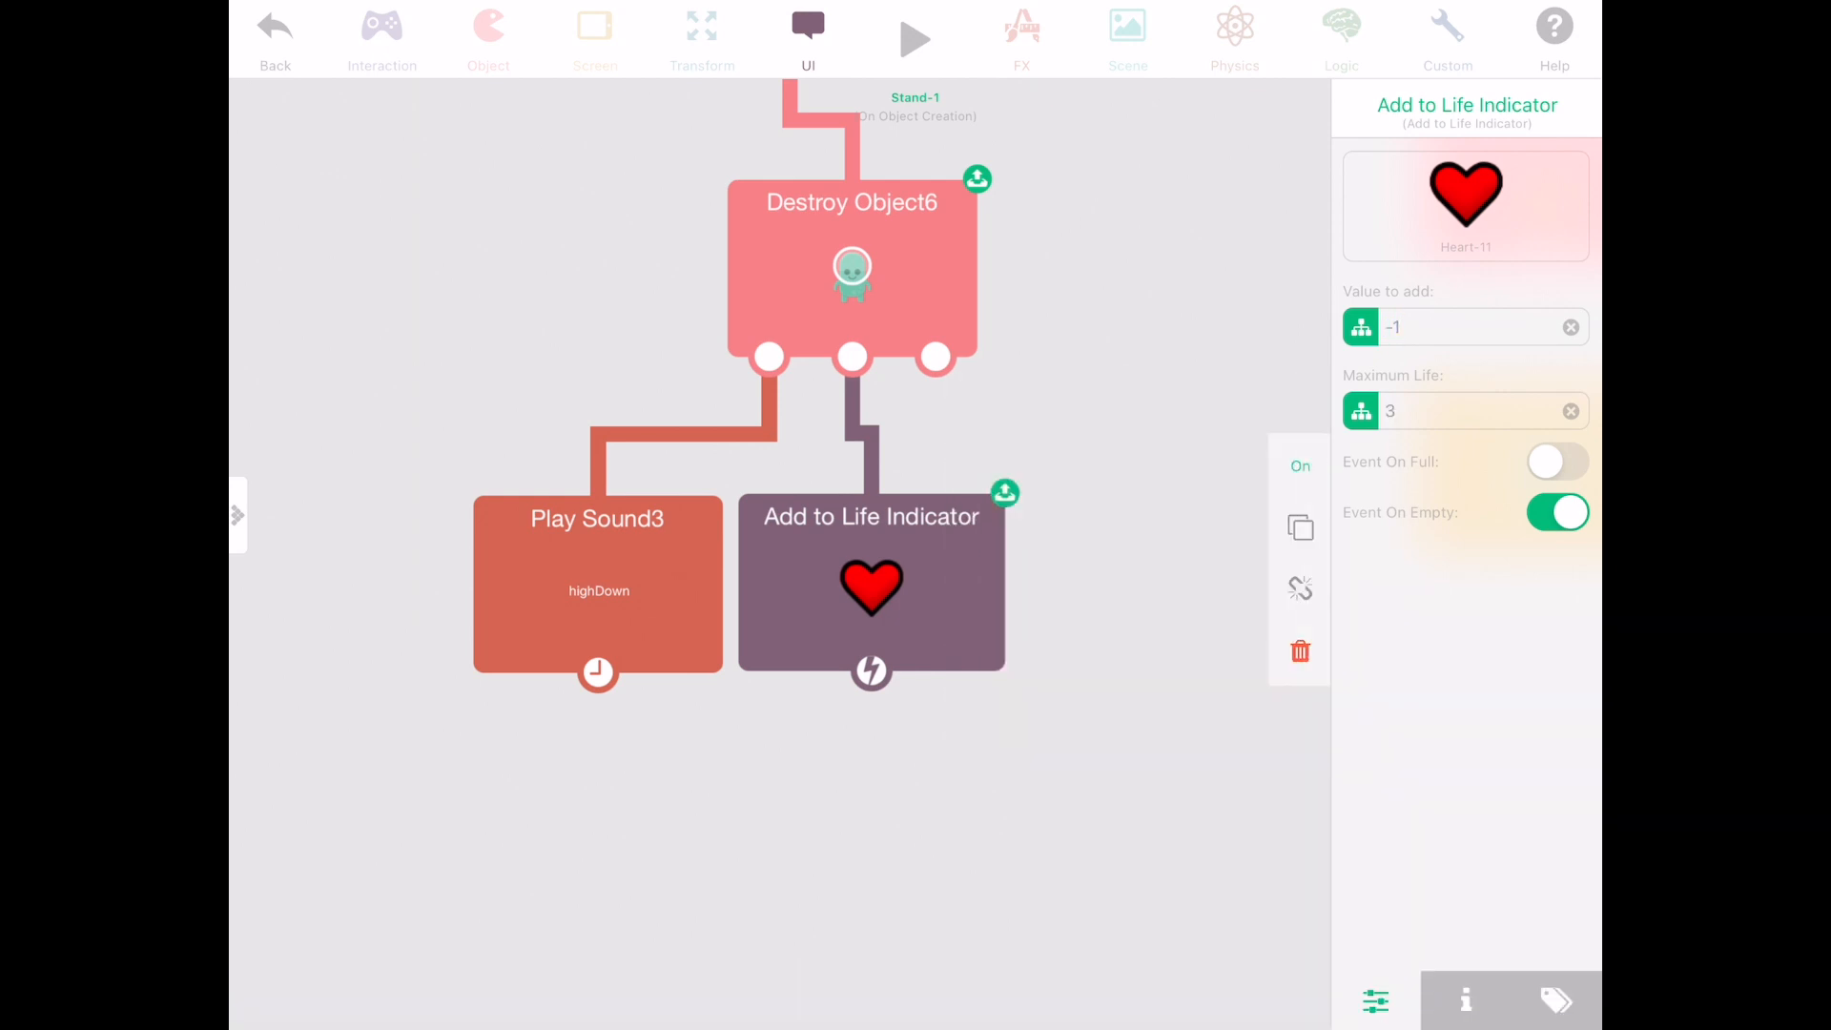
left_click(913, 38)
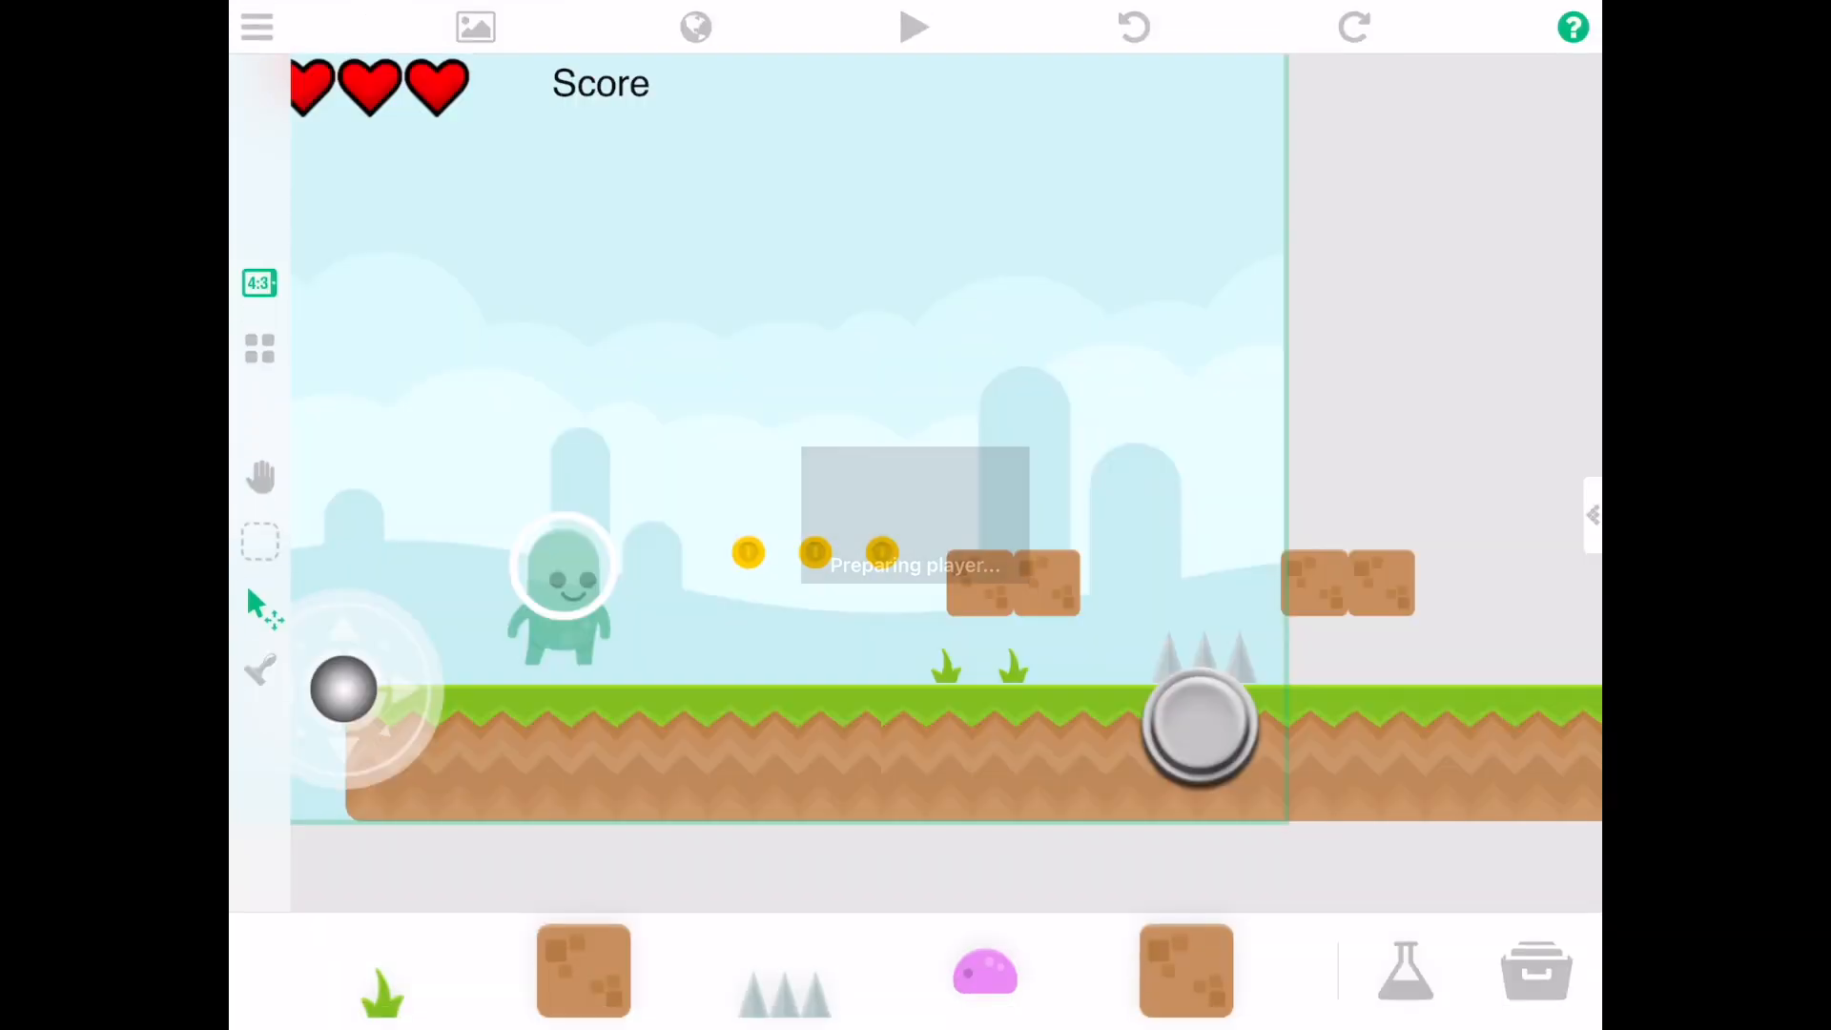
left_click(913, 25)
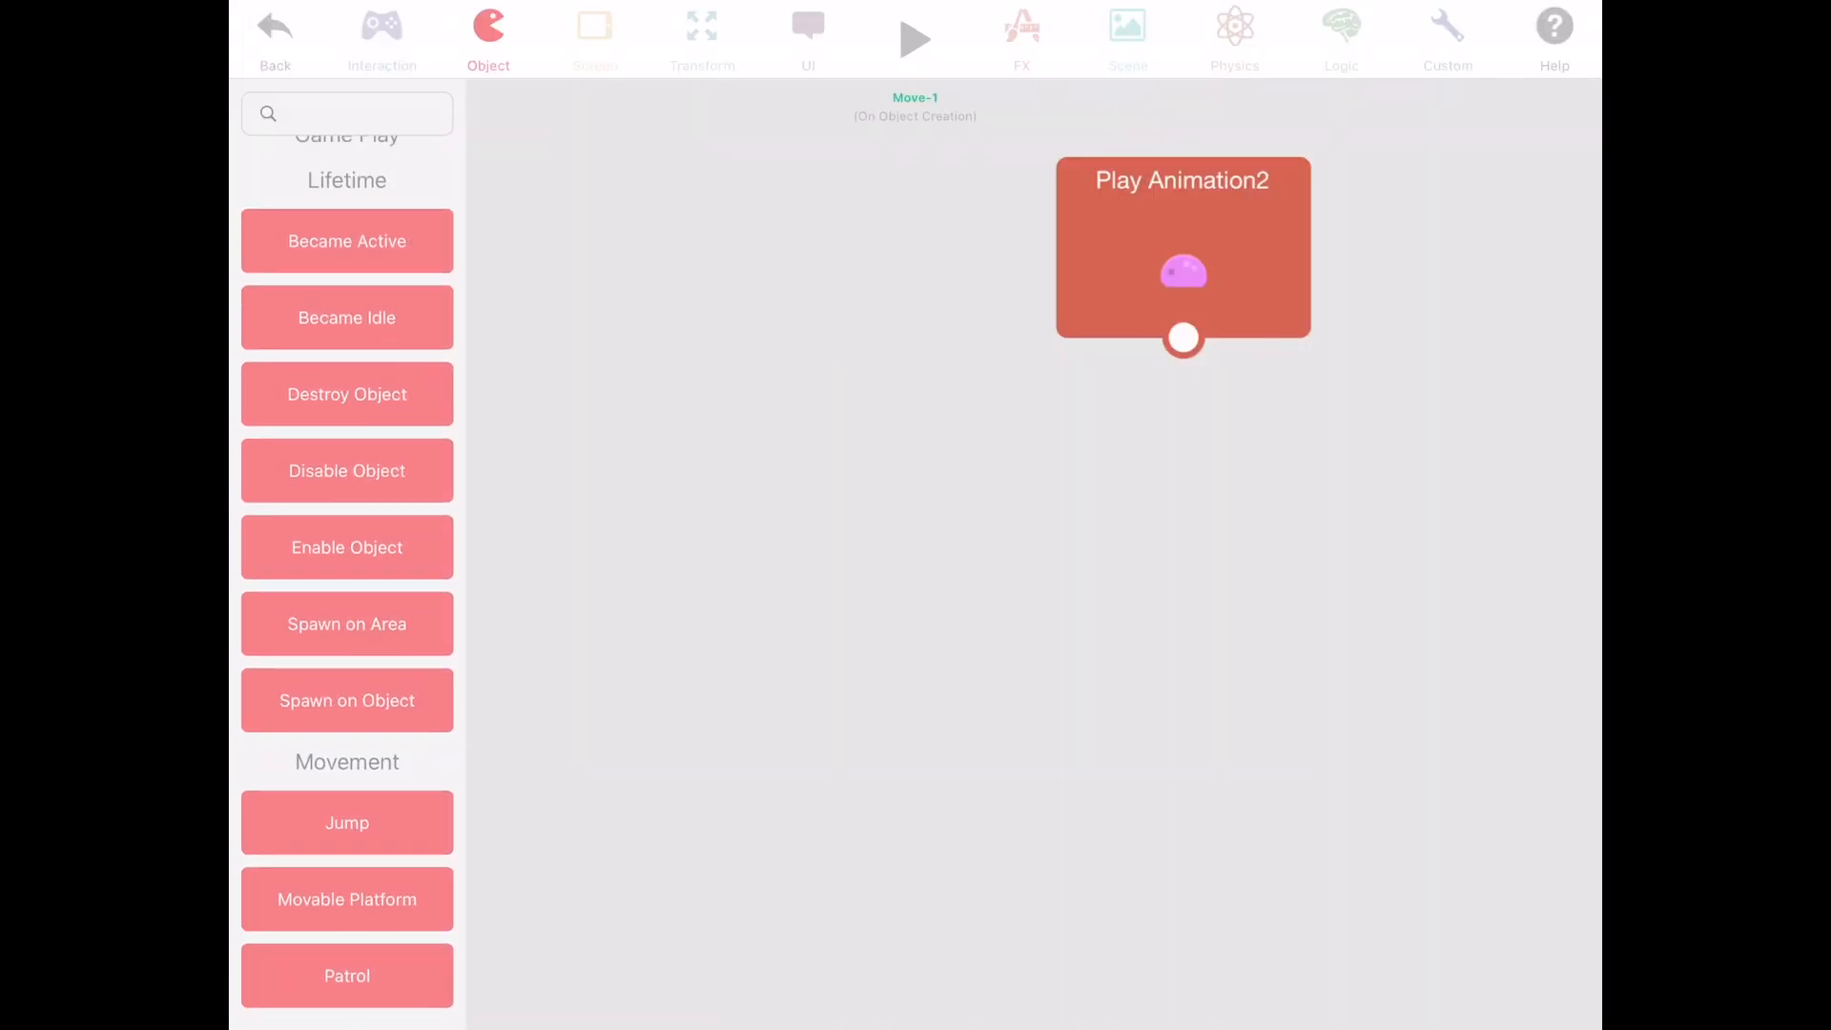
Give the pink slime a Patrol behaviour and set Play Animation to its walking animation.
left_click(345, 974)
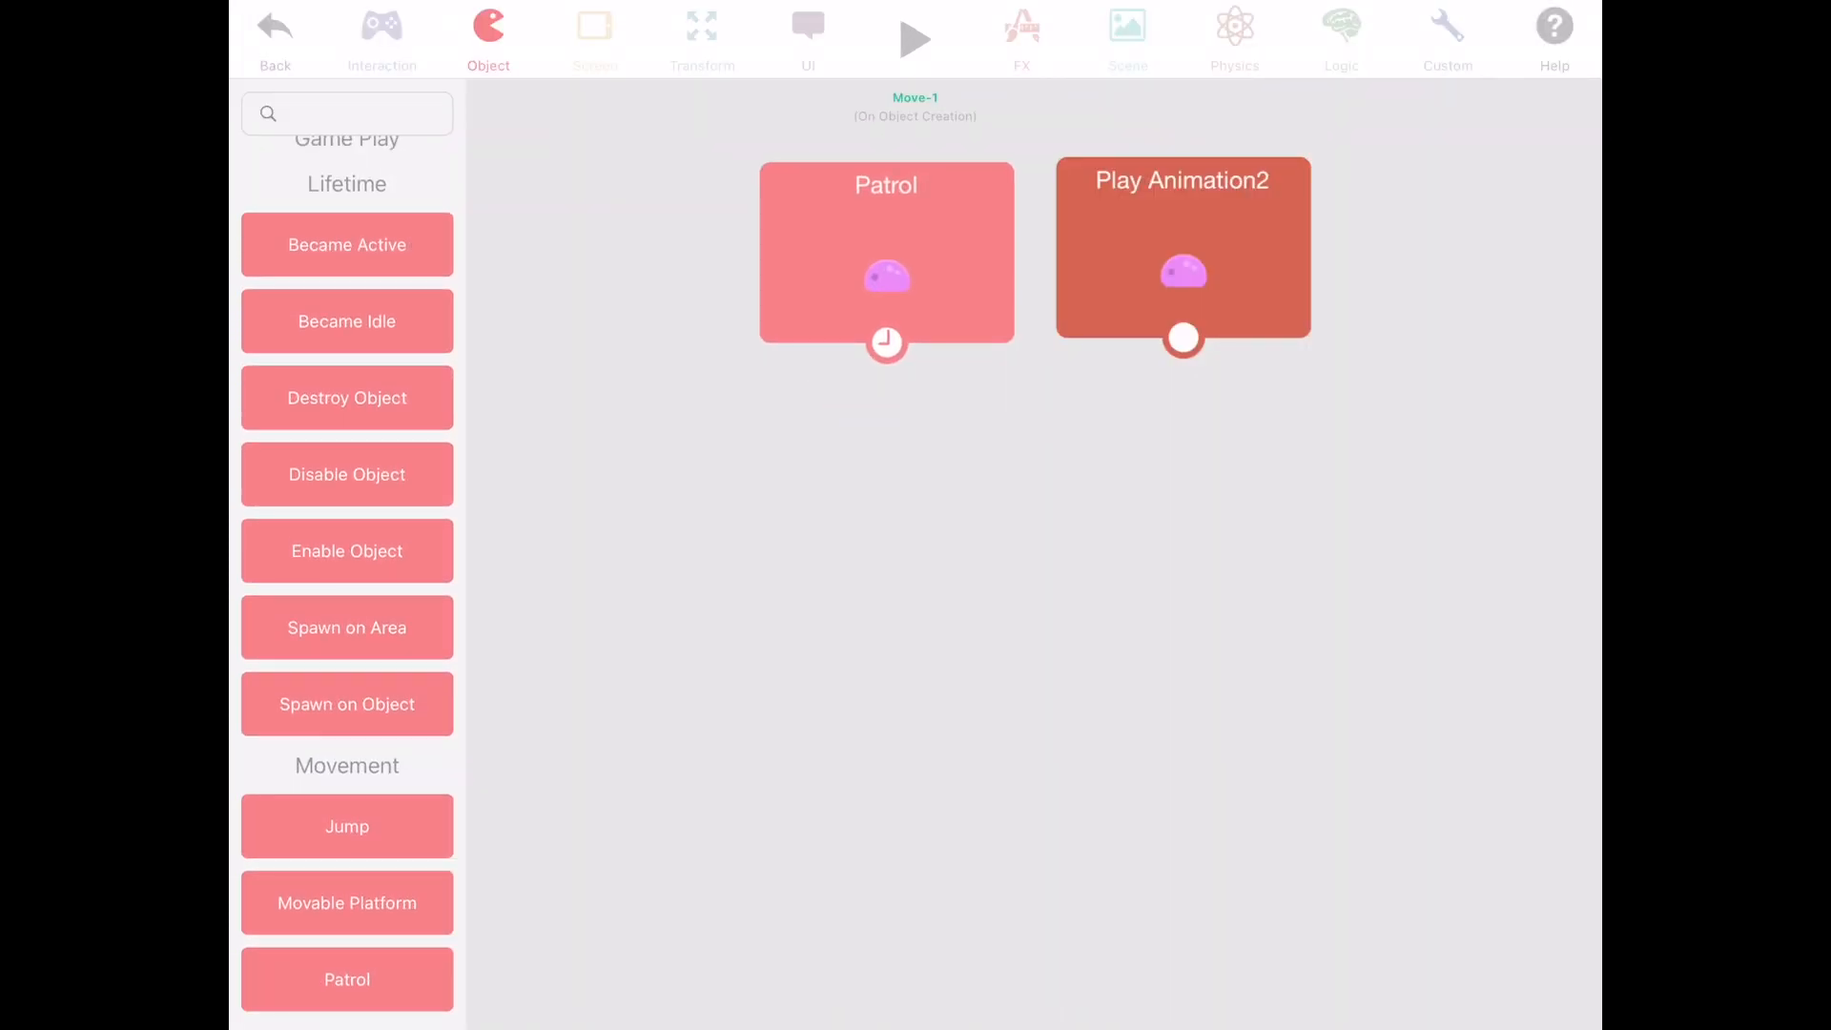
left_click(913, 38)
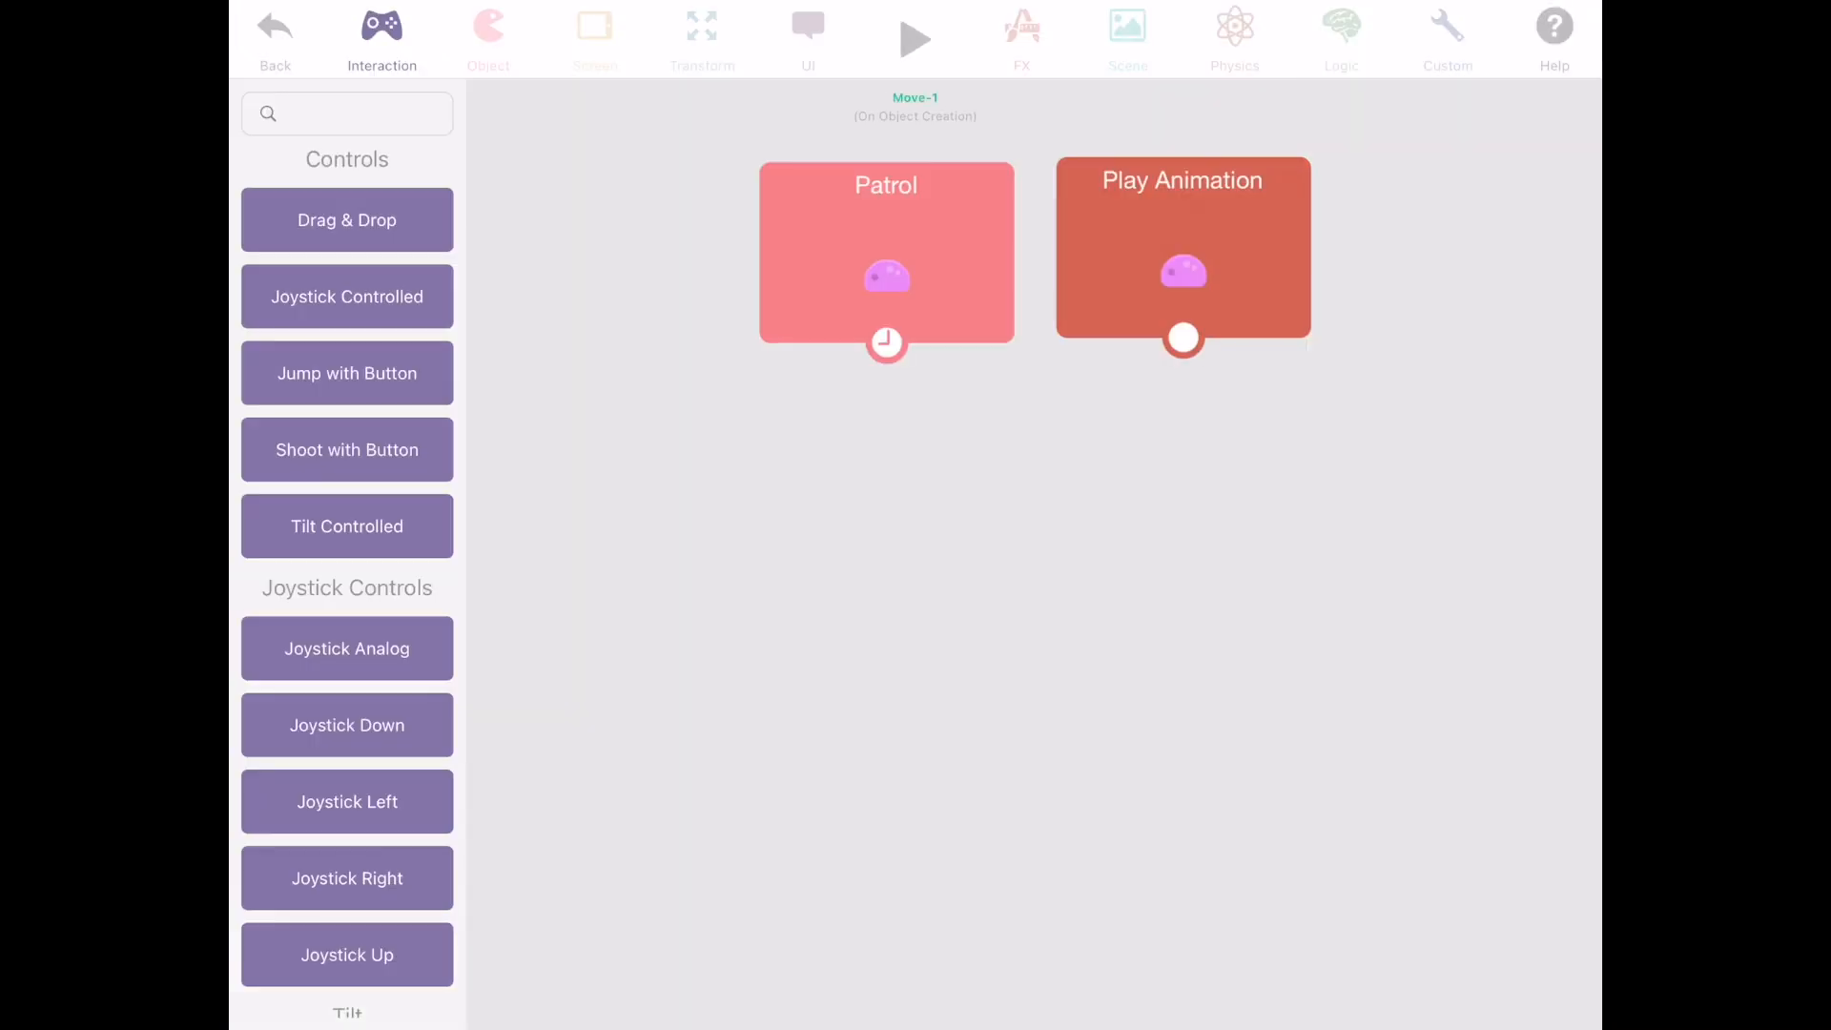
left_click(1182, 248)
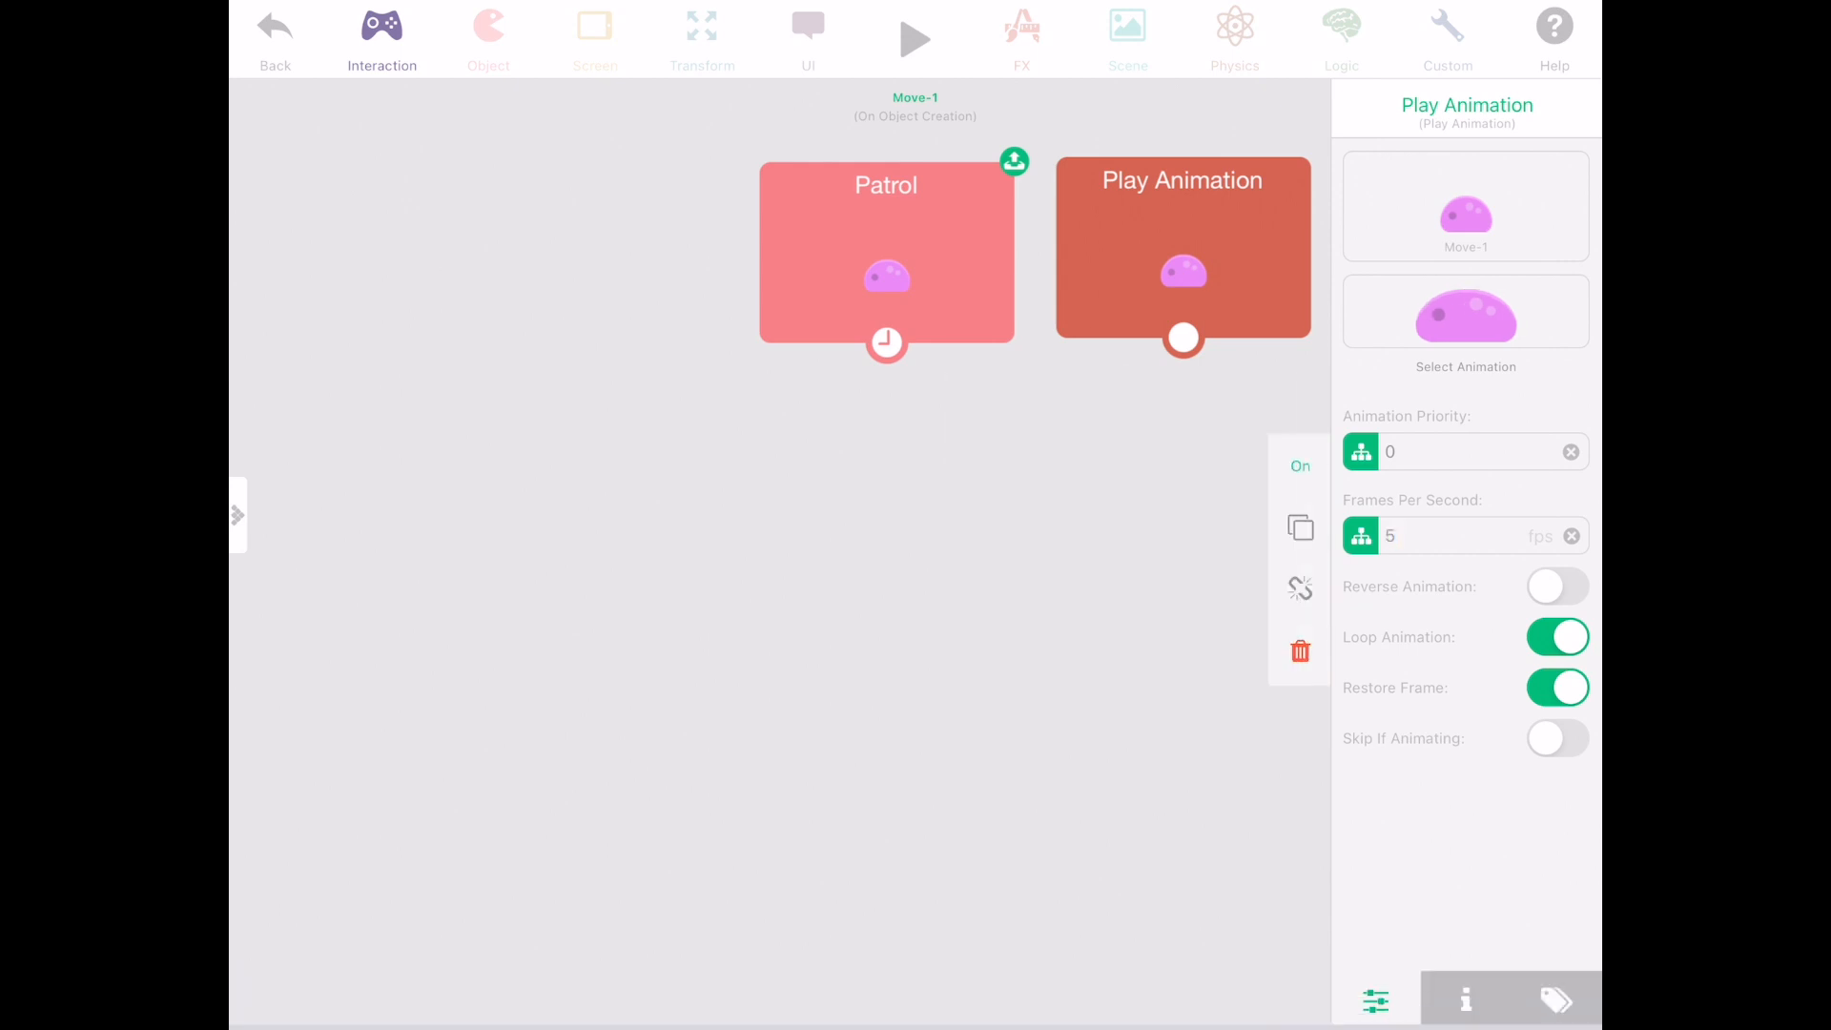
left_click(275, 35)
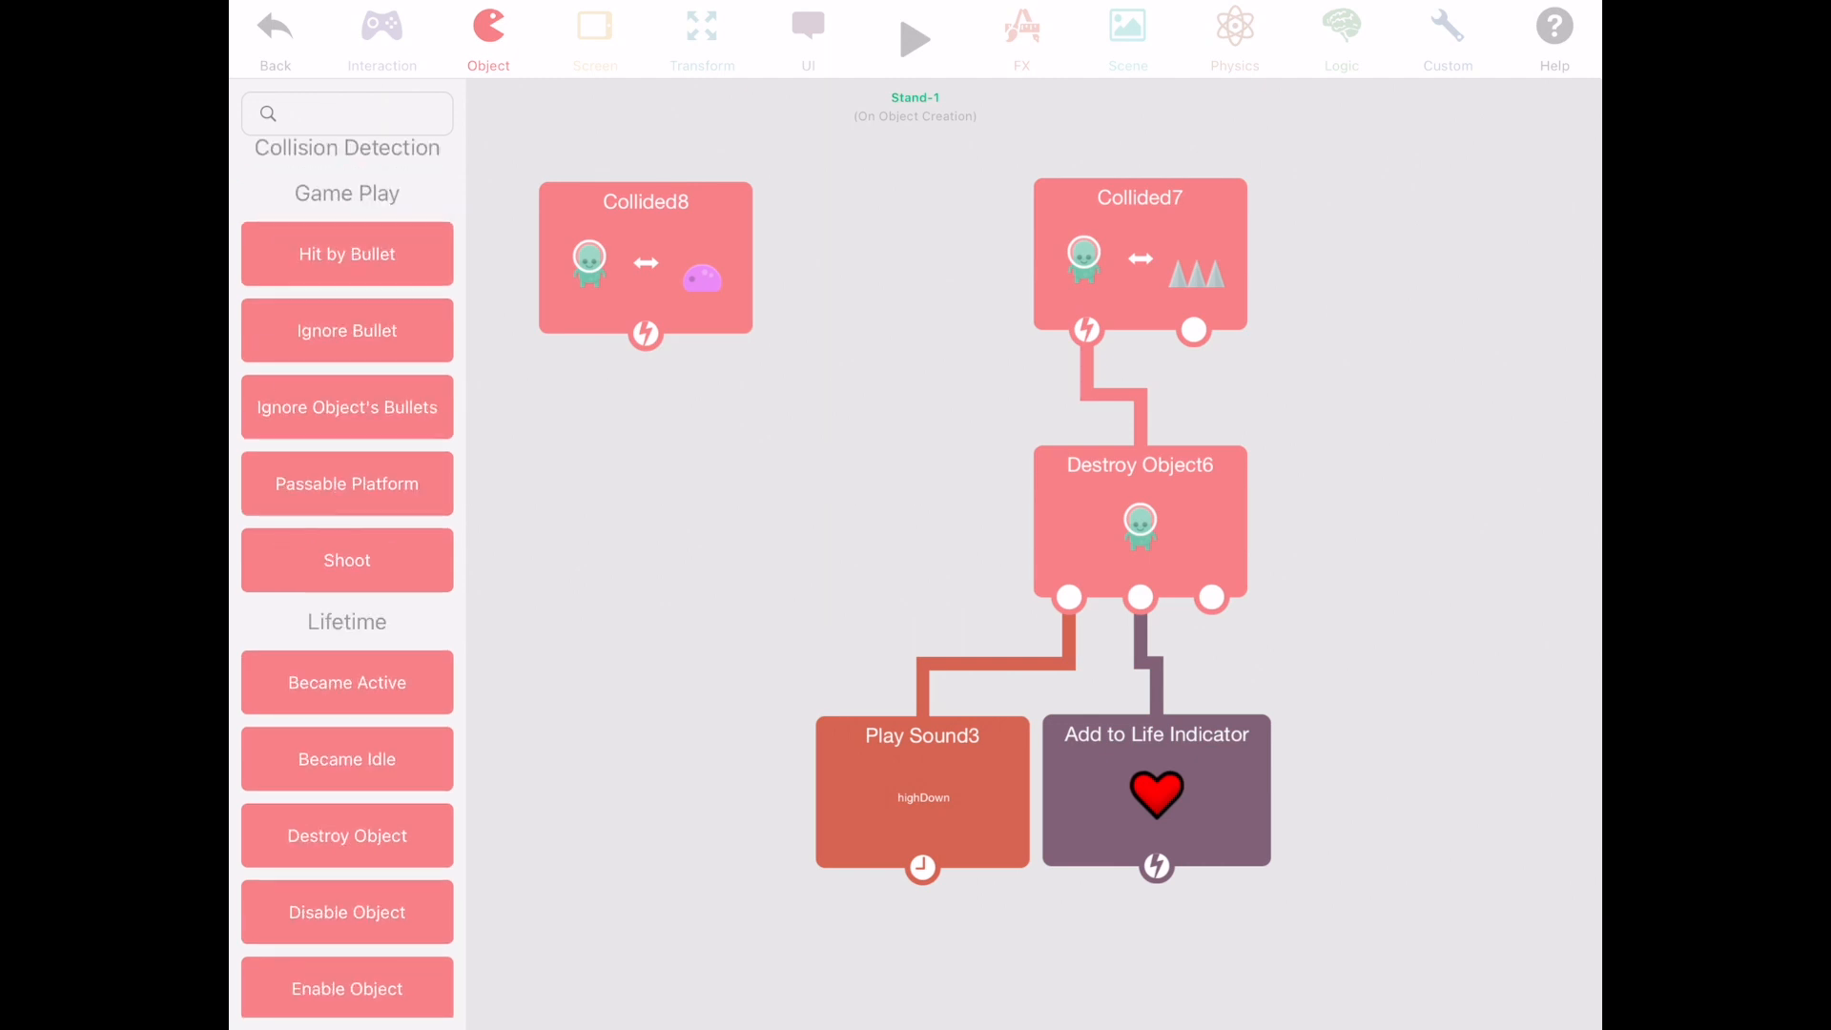
Add Collided8 so touching the slime subtracts one heart, and steer the player onto it.
left_click(806, 34)
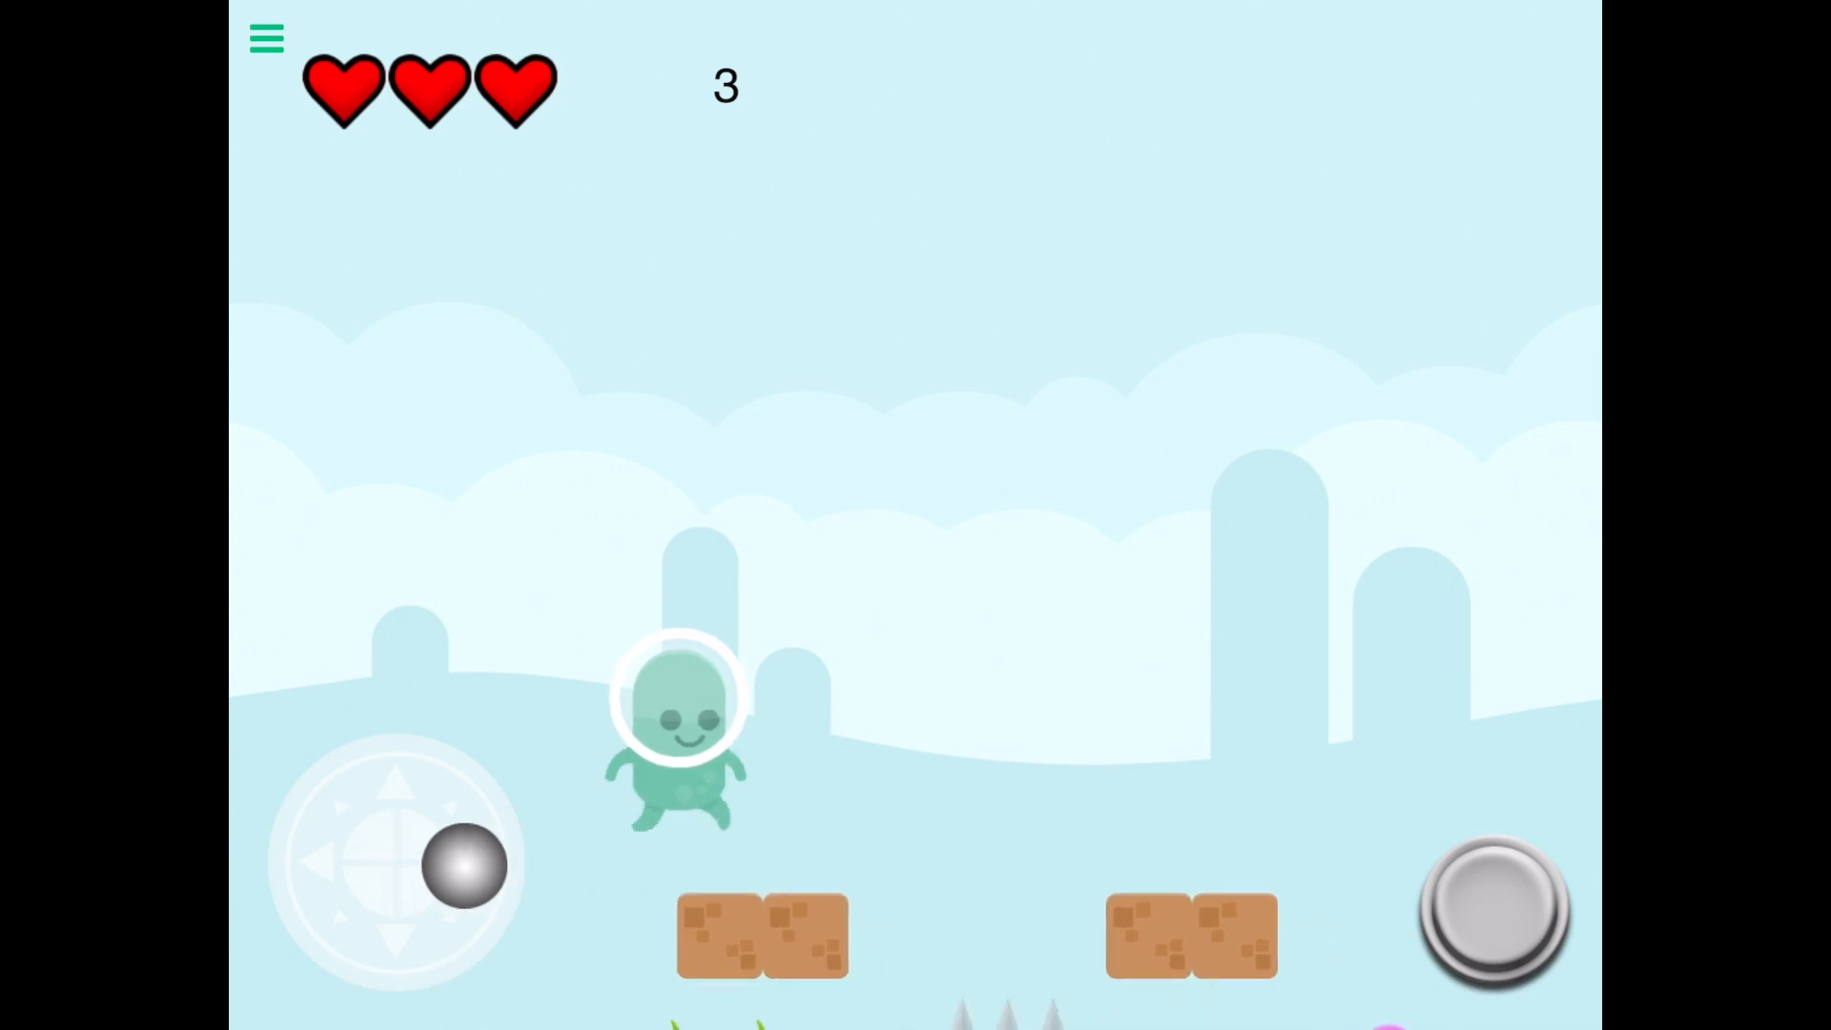
left_click_drag(466, 865, 397, 852)
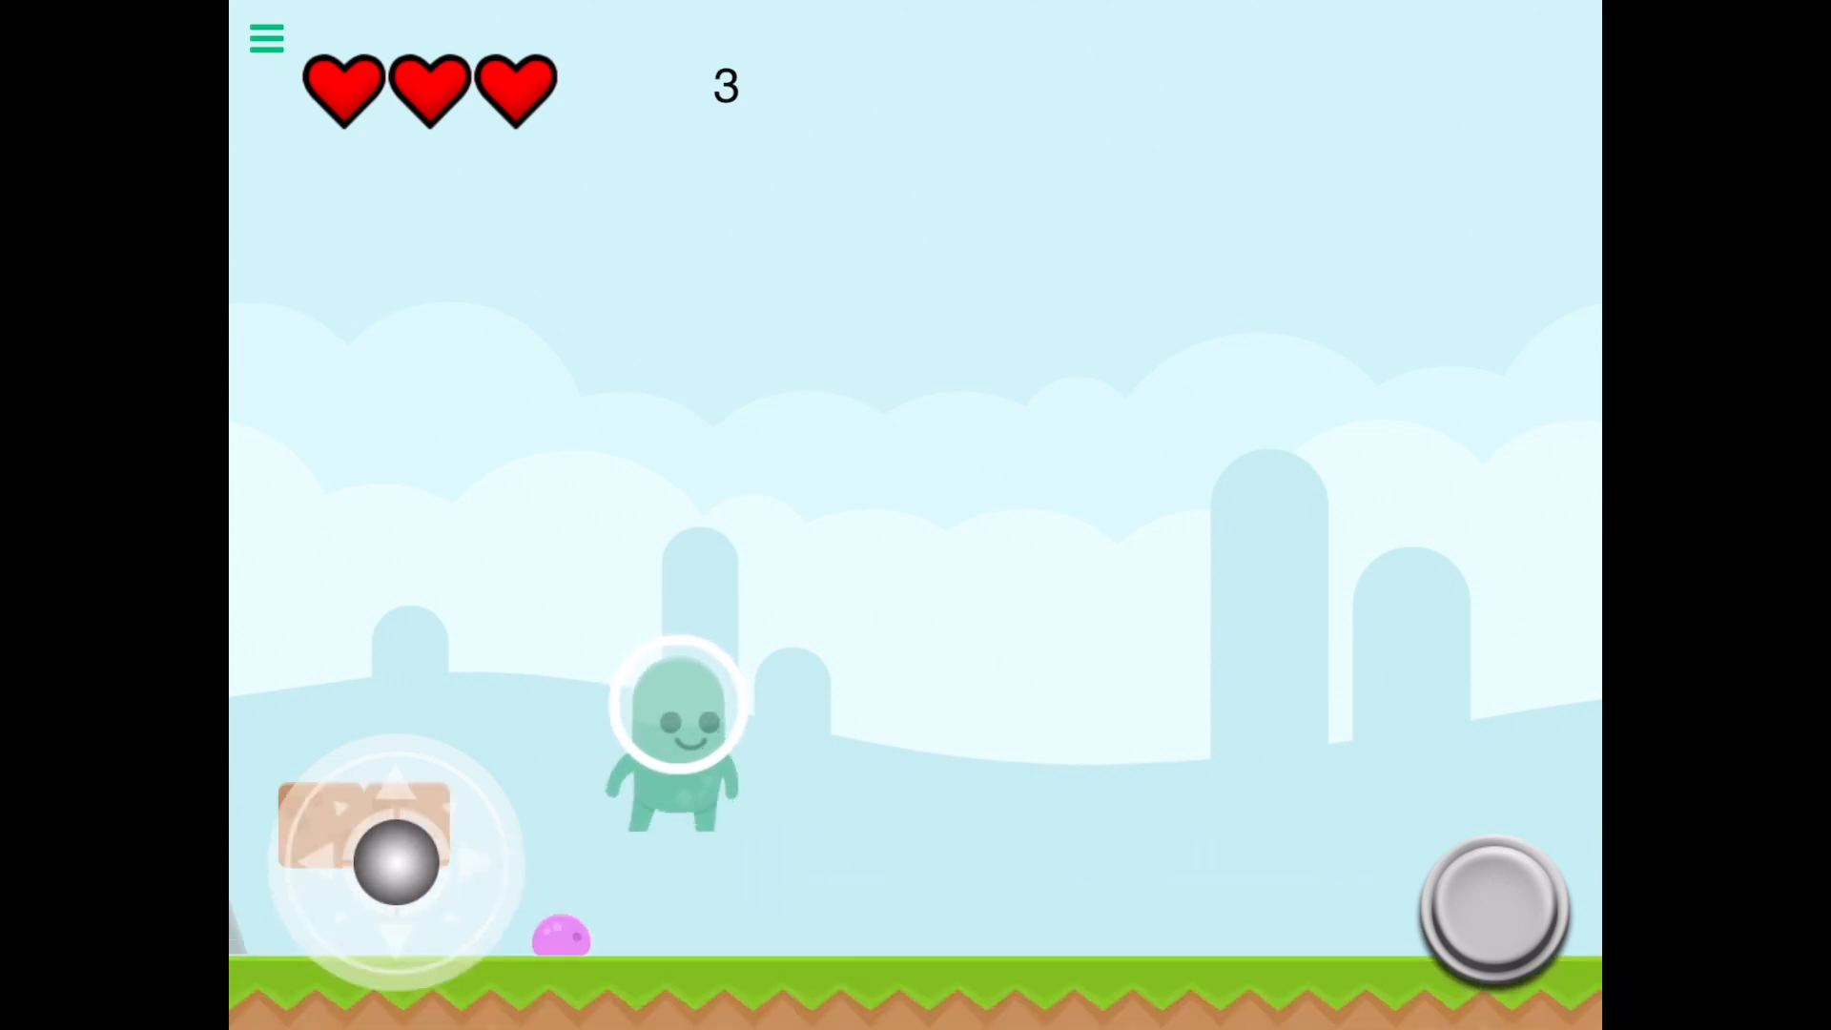
left_click(265, 39)
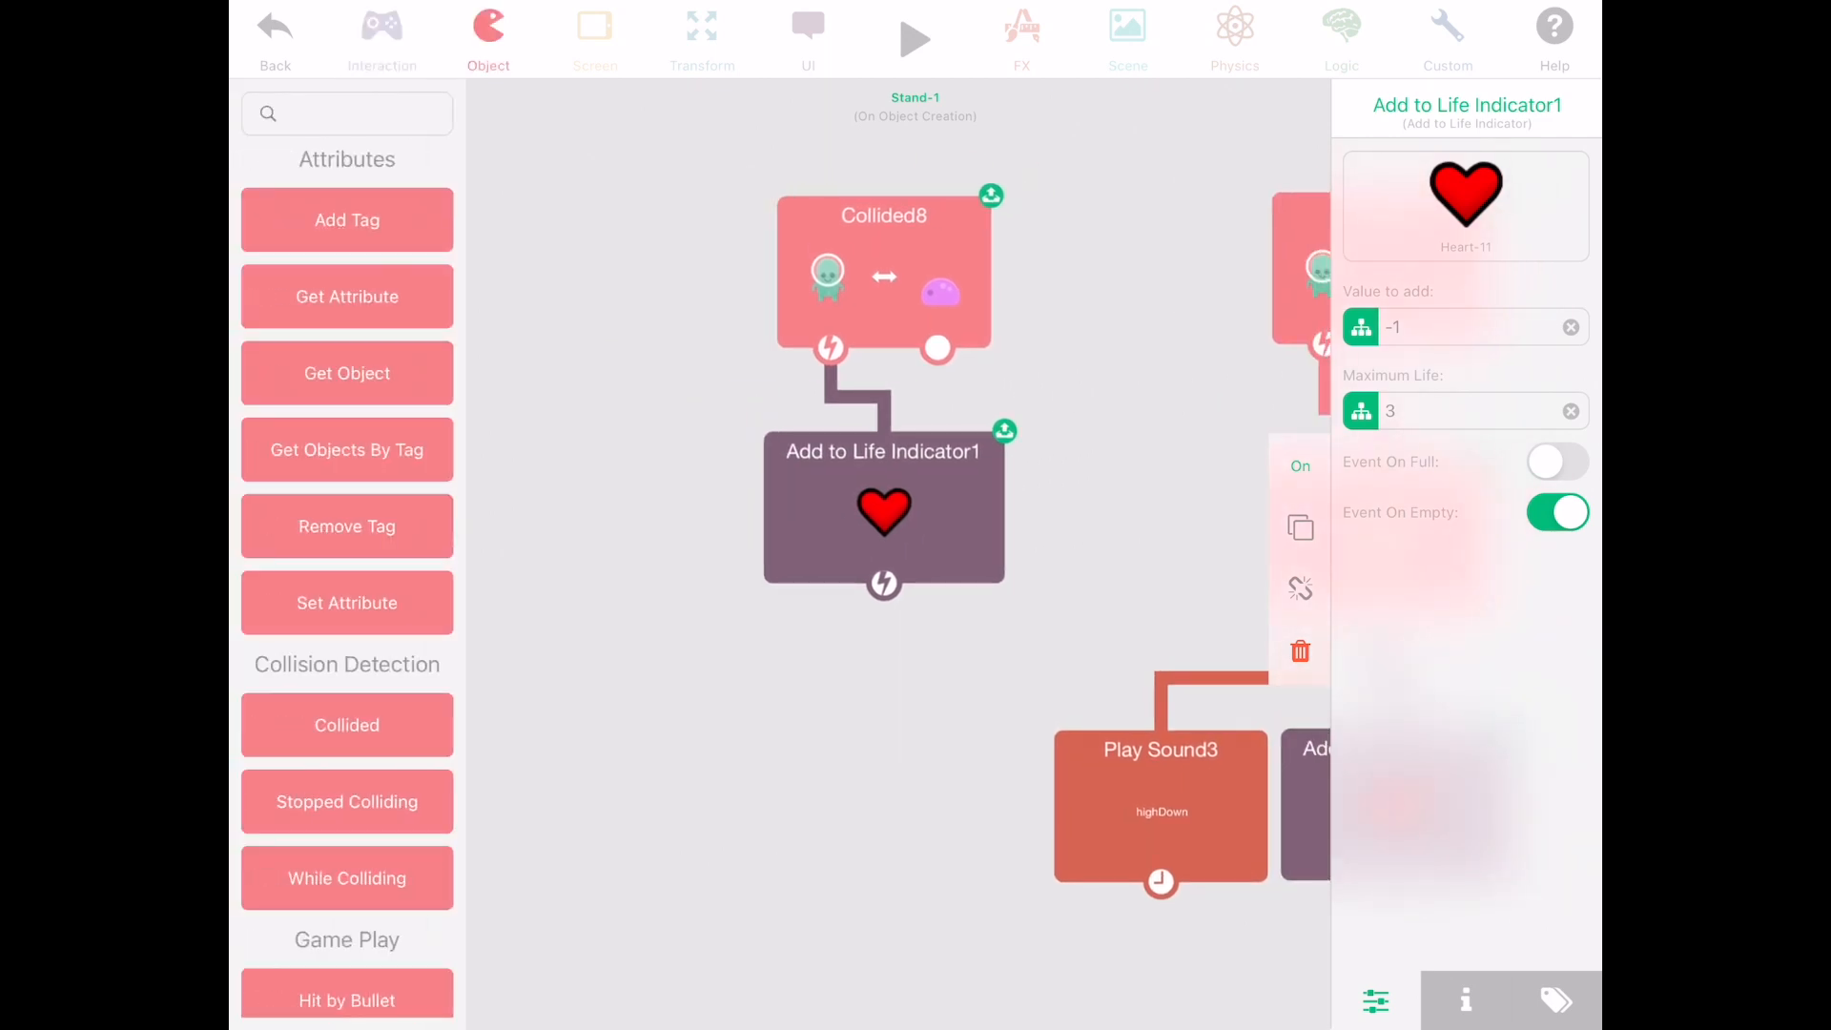
scroll("down", 3)
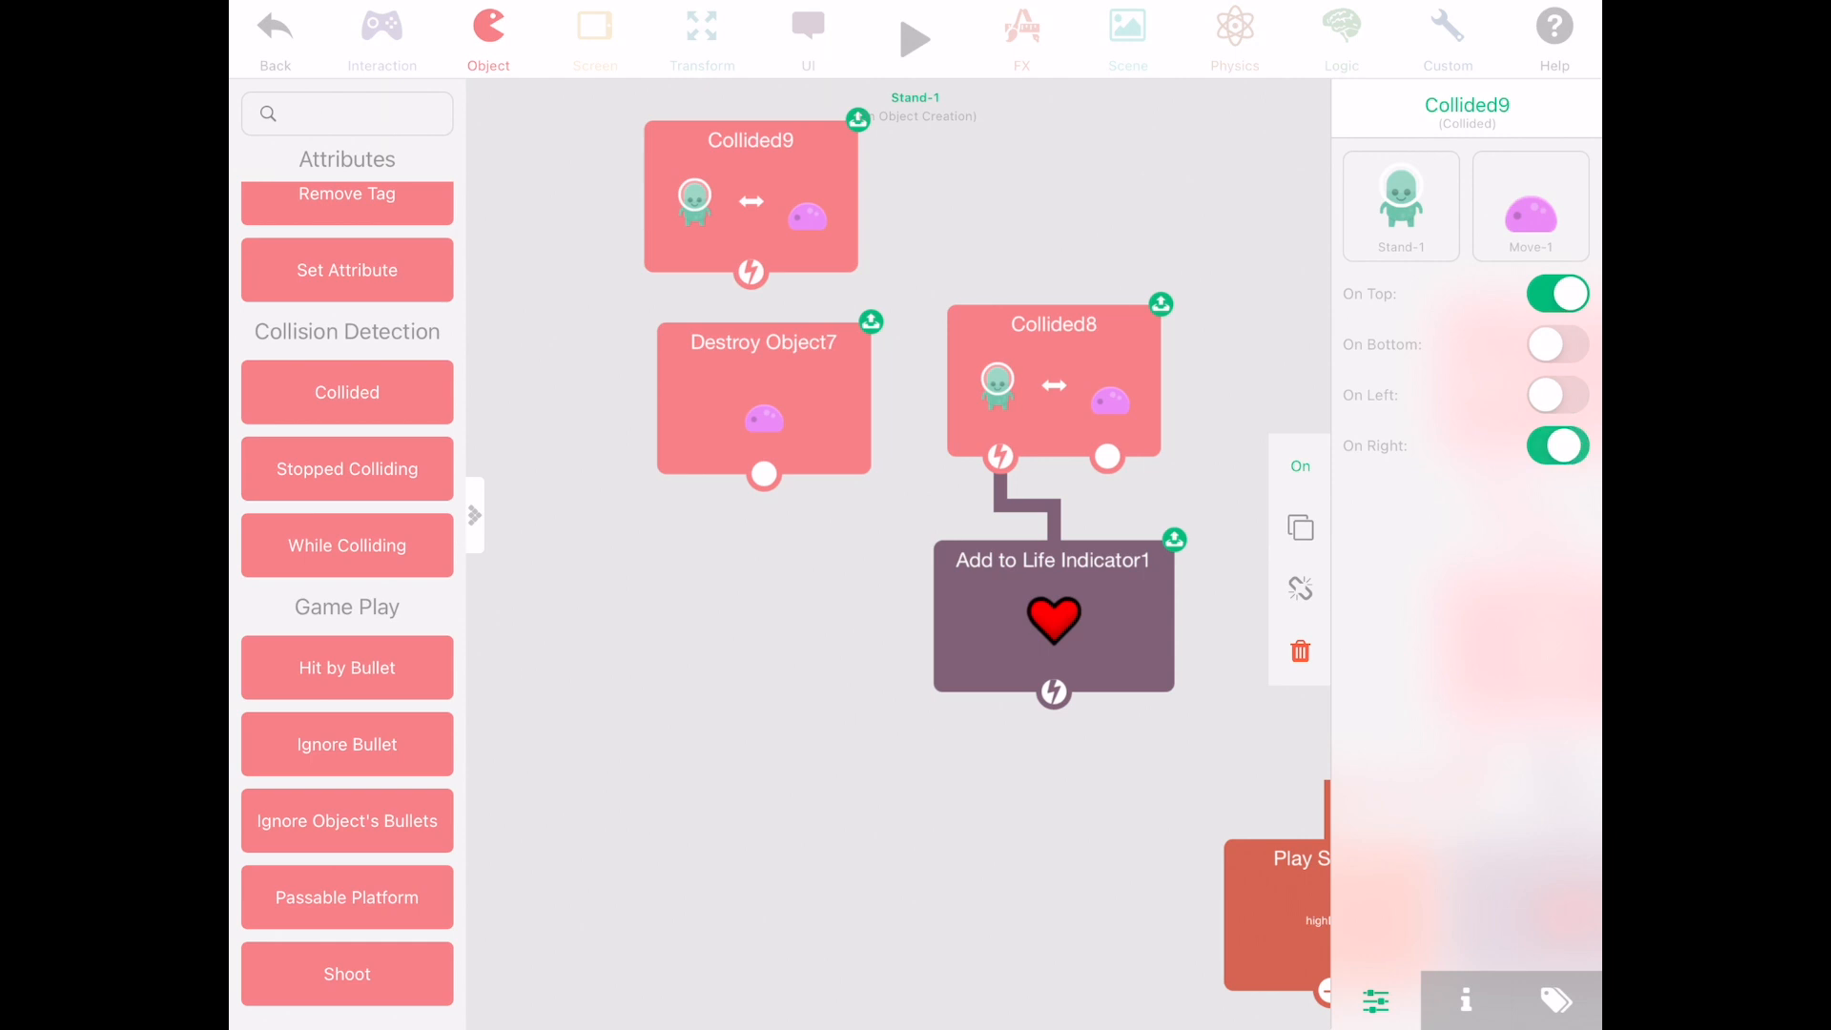
Add Collided9 limited to On Top that destroys the slime, and test stomping it in play.
left_click(913, 38)
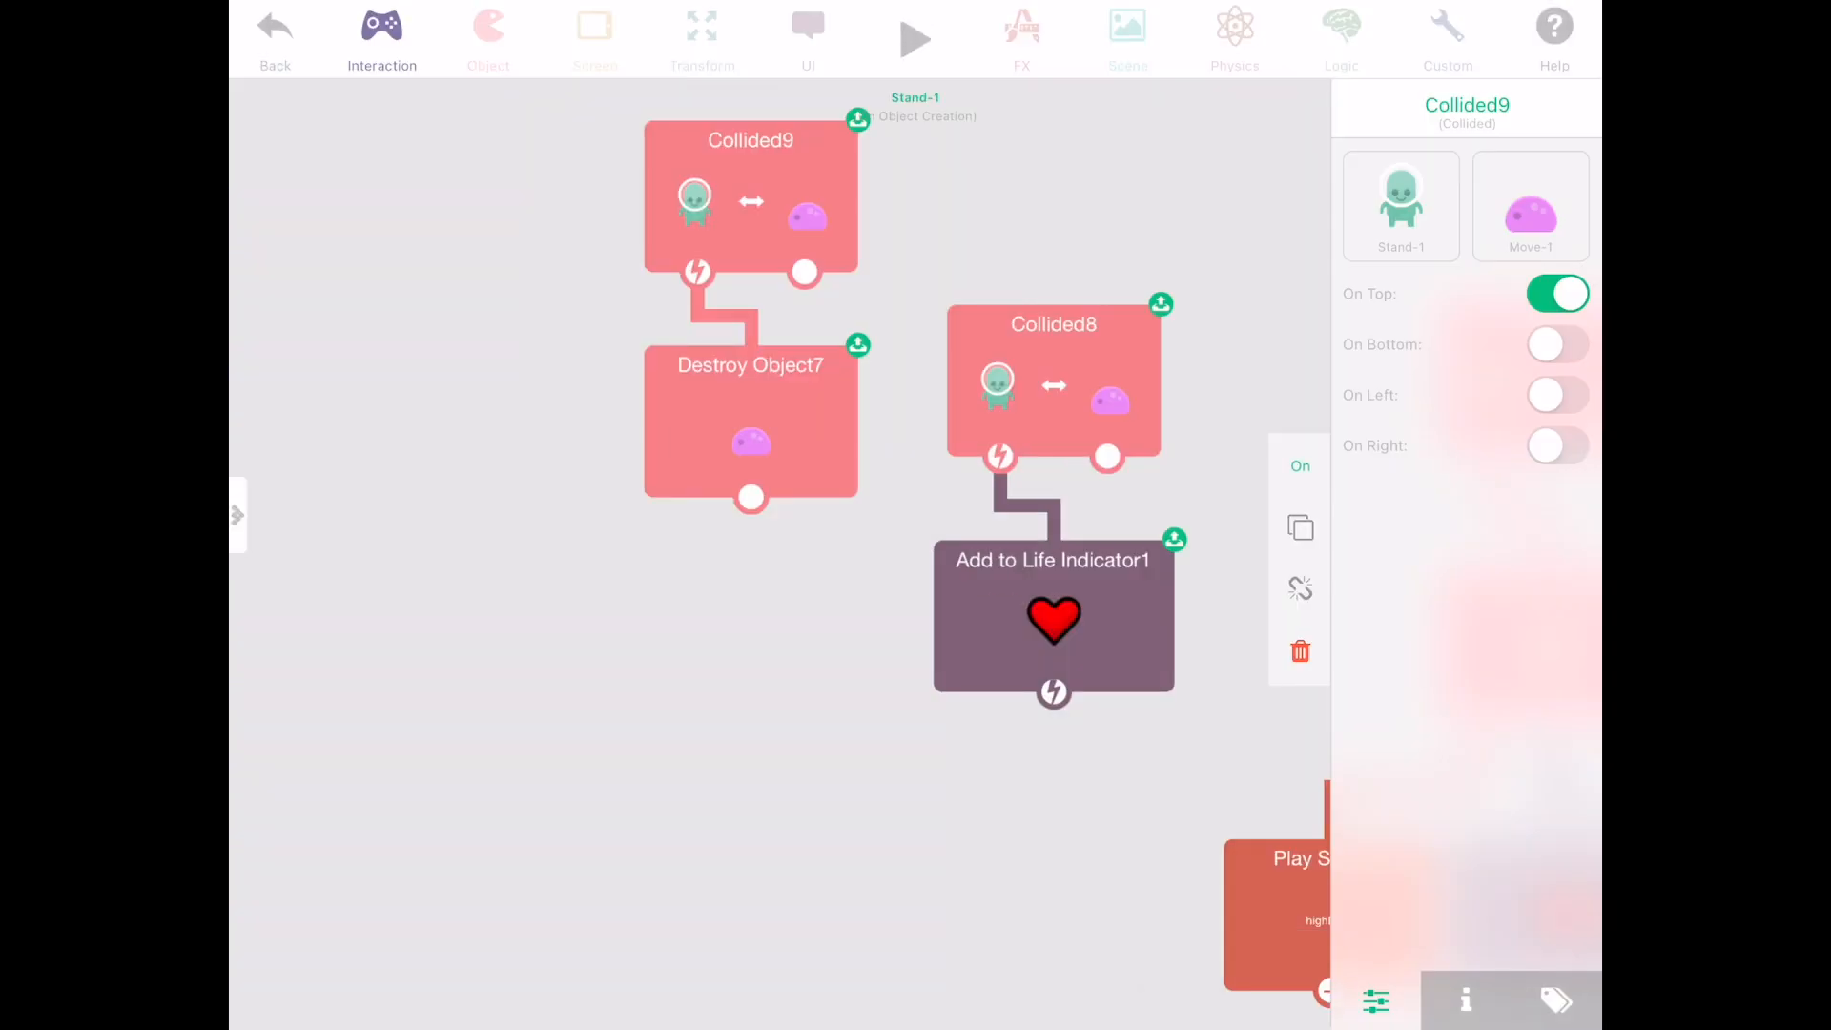
left_click(807, 34)
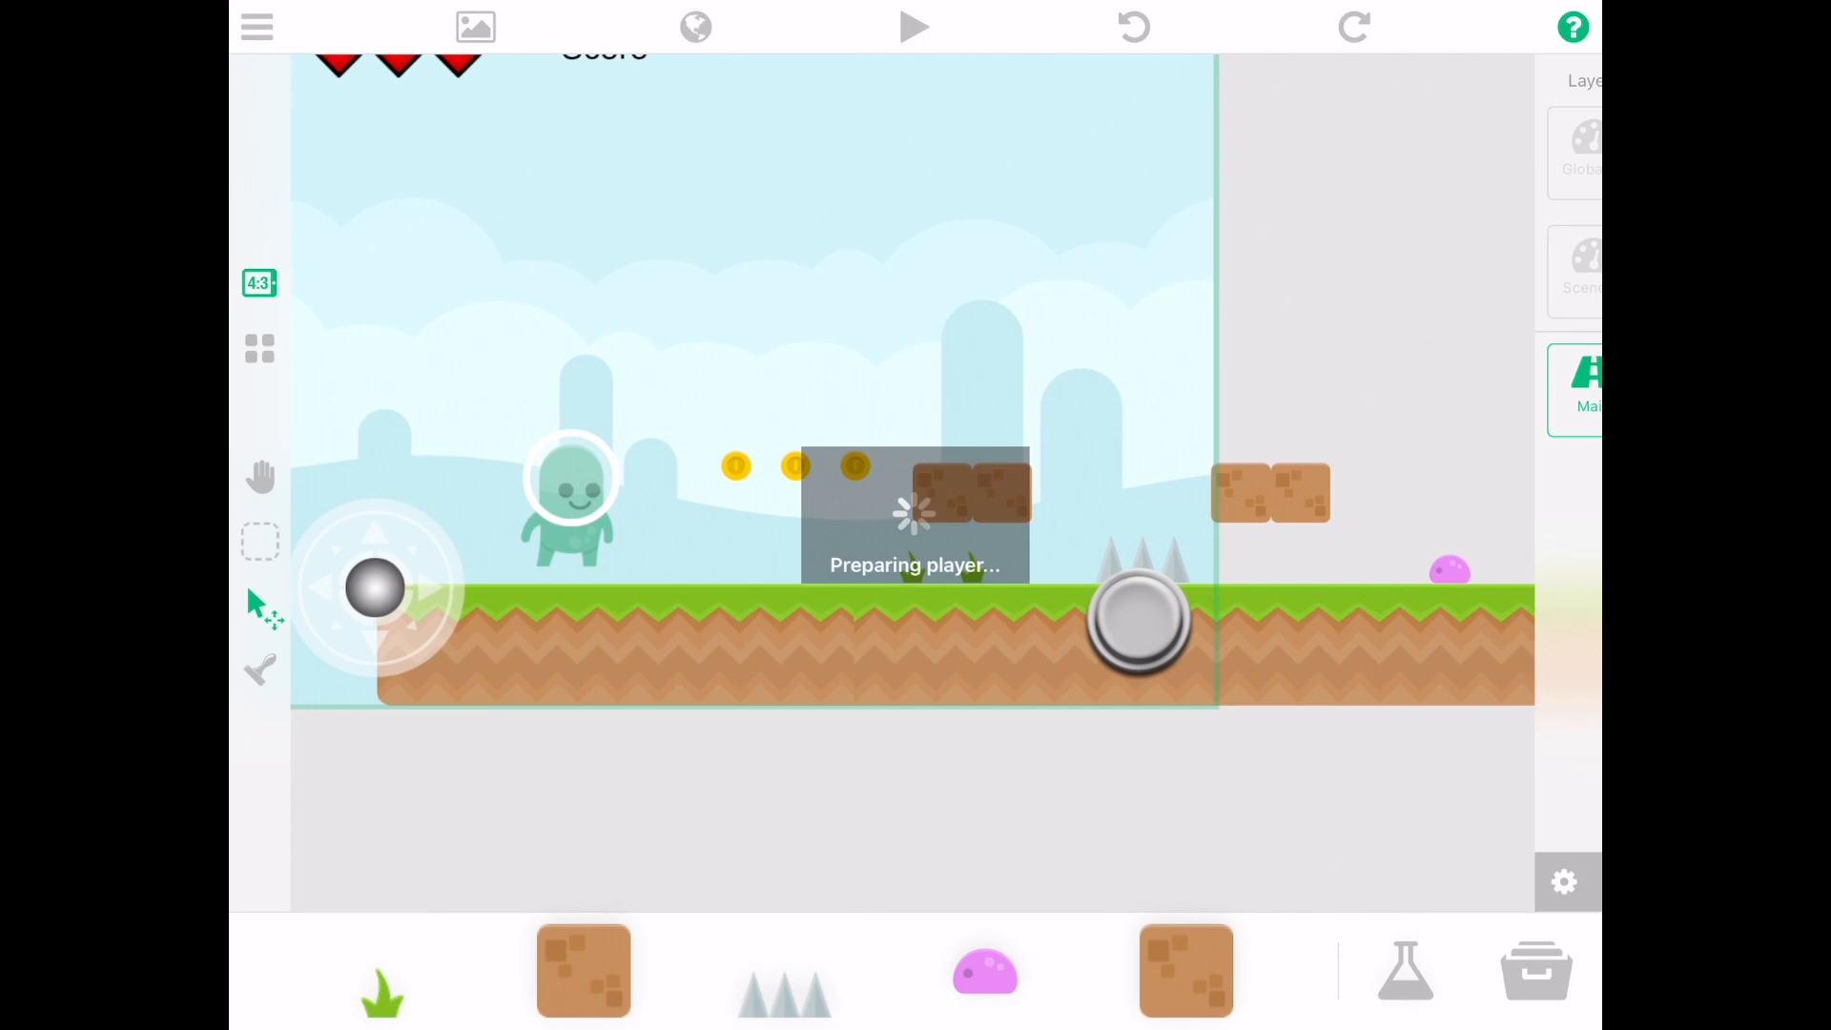
left_click(914, 25)
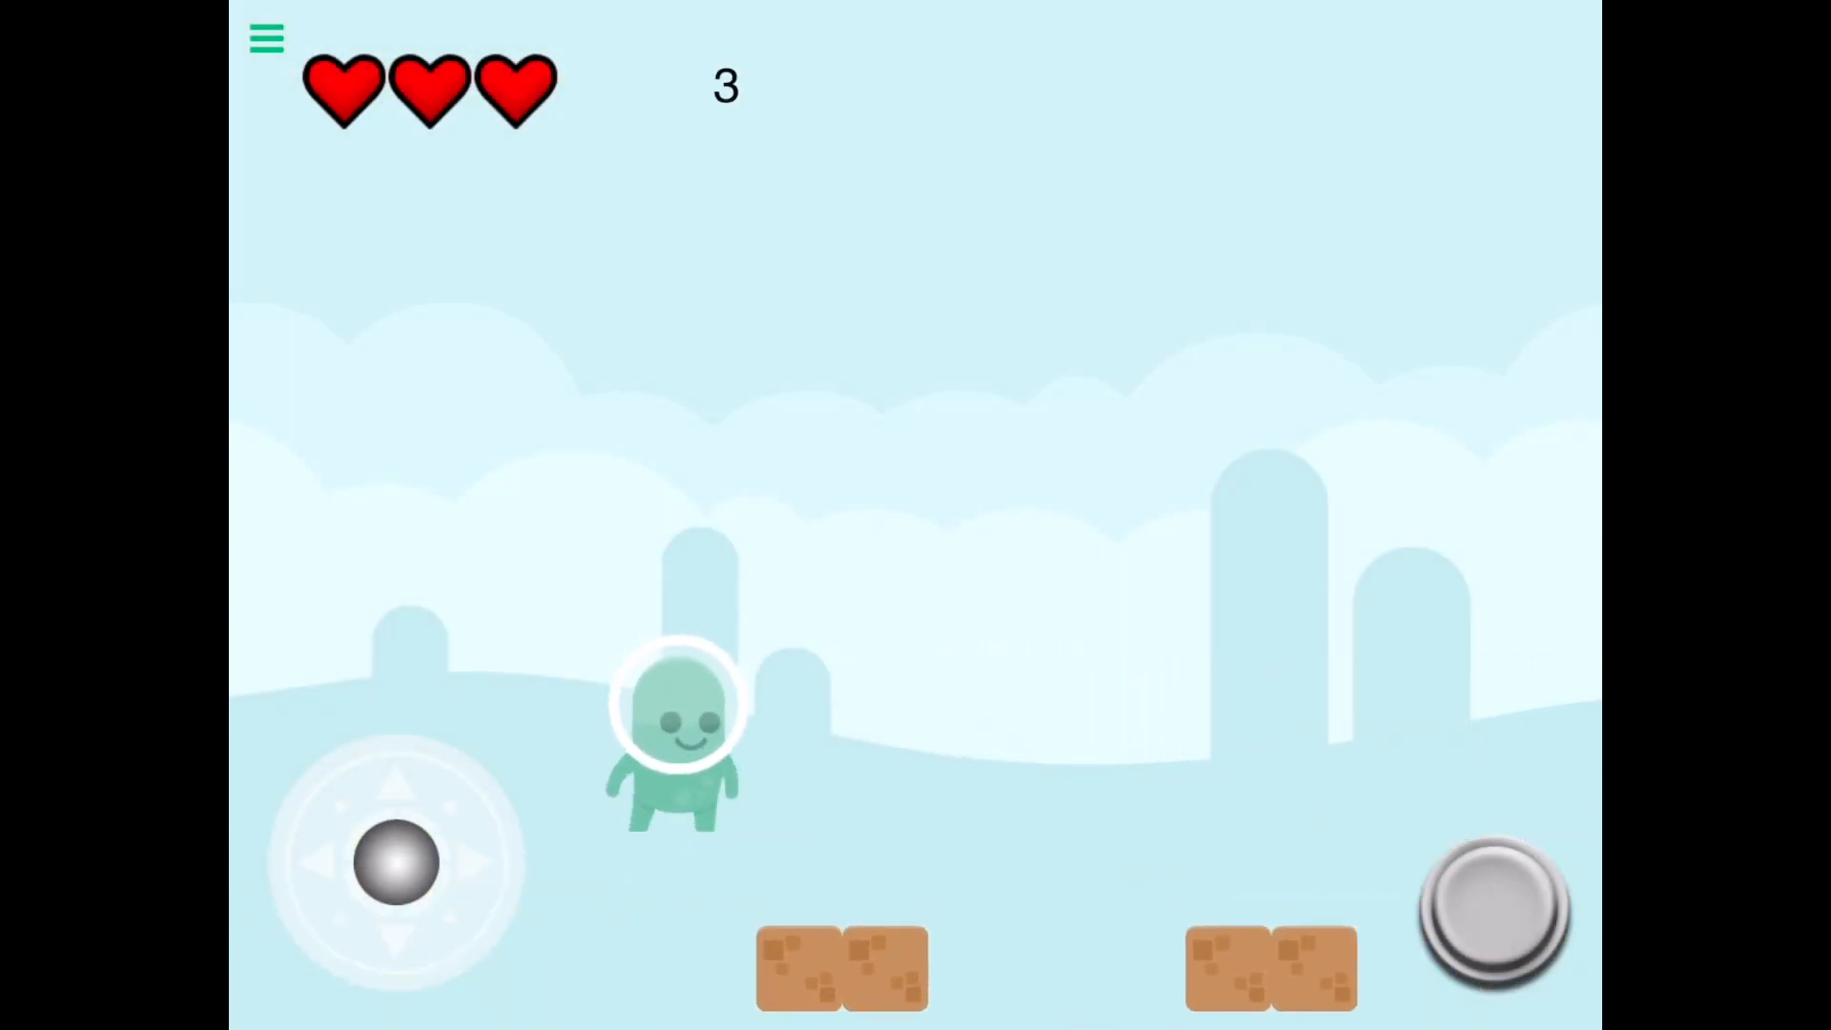